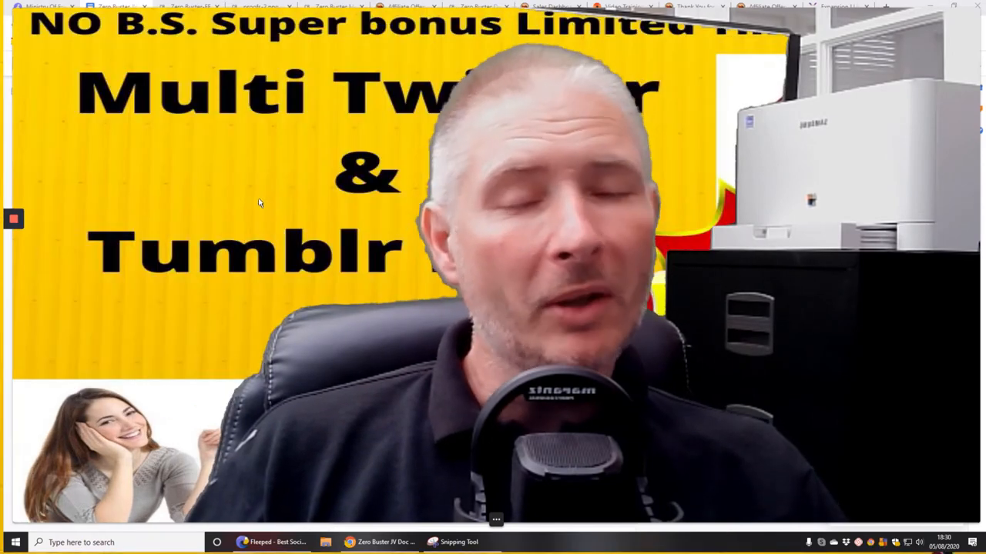
mouse_move(248, 191)
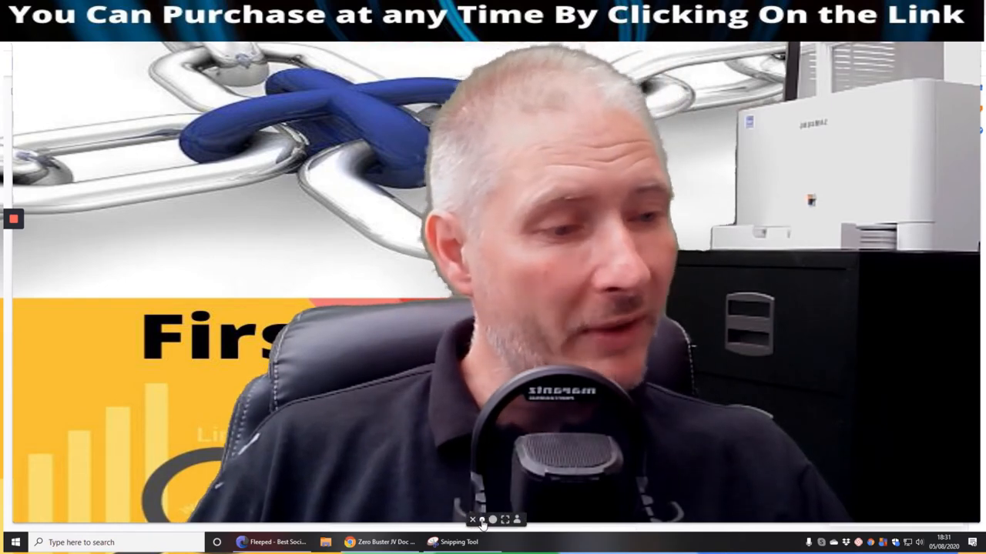
Browse down through the Zero Buster members area page and its module list.
left_click(378, 542)
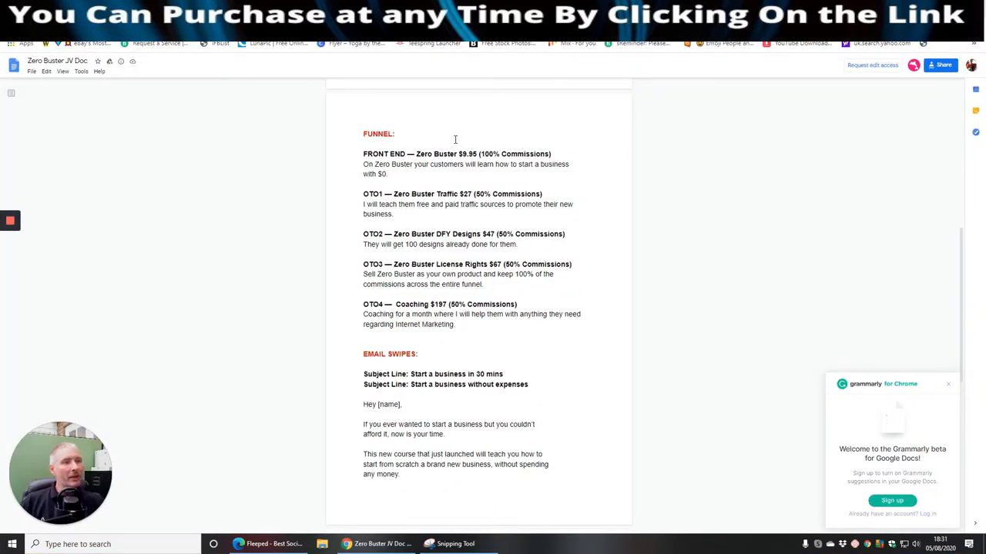
mouse_move(439, 141)
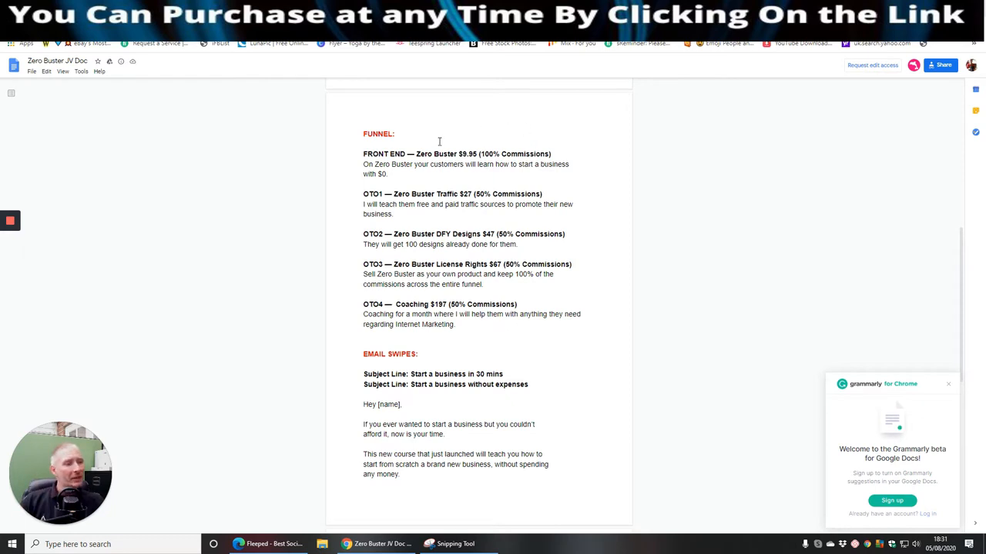
mouse_move(385, 158)
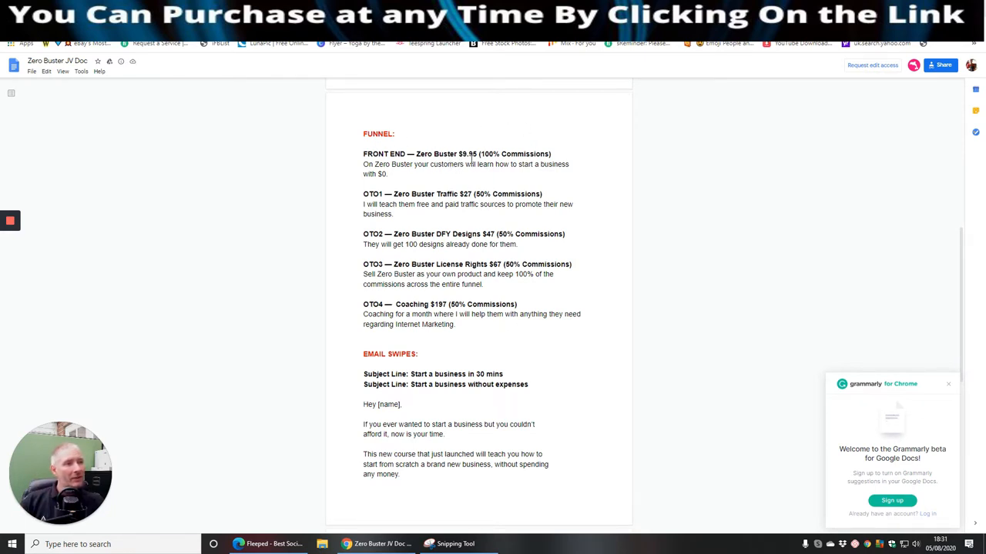
mouse_move(388, 191)
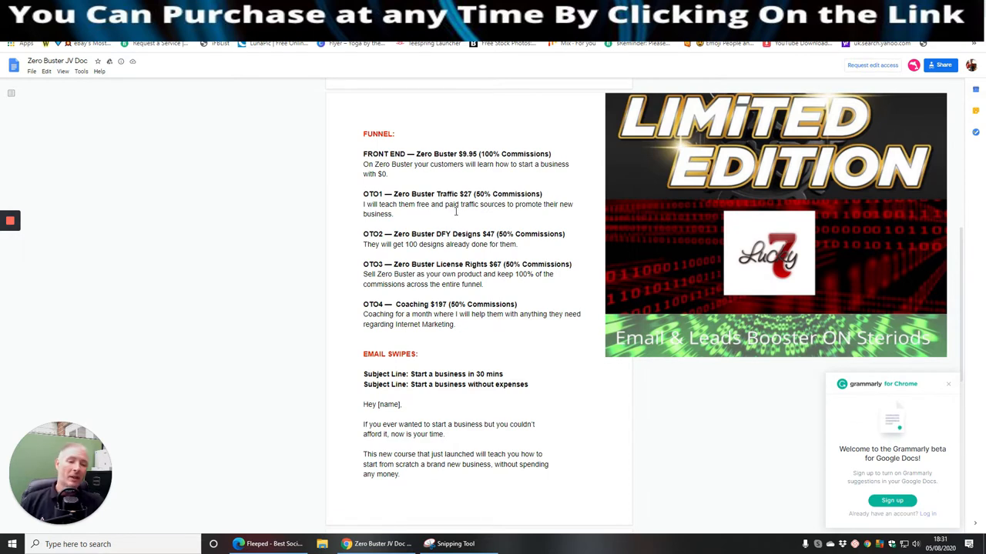
mouse_move(456, 214)
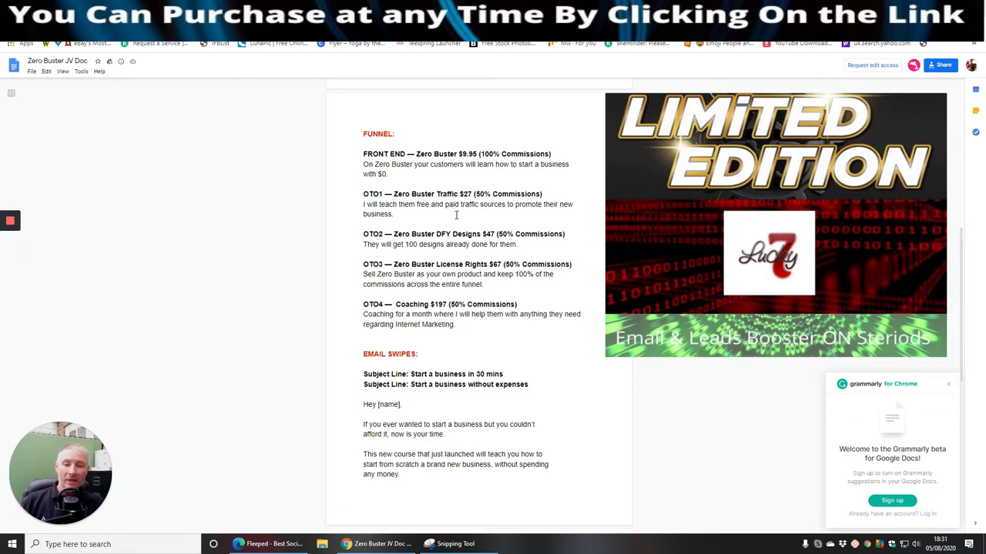
mouse_move(380, 228)
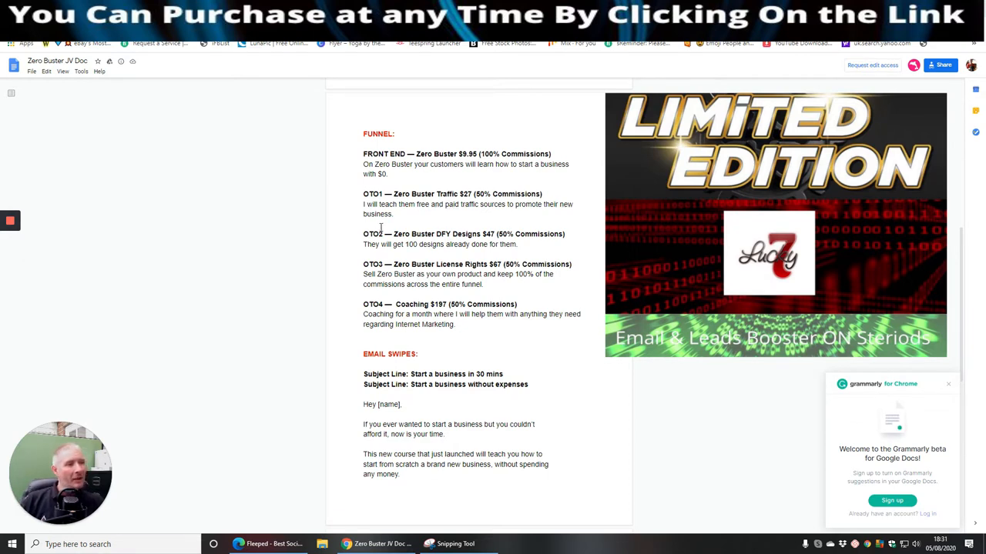
mouse_move(477, 243)
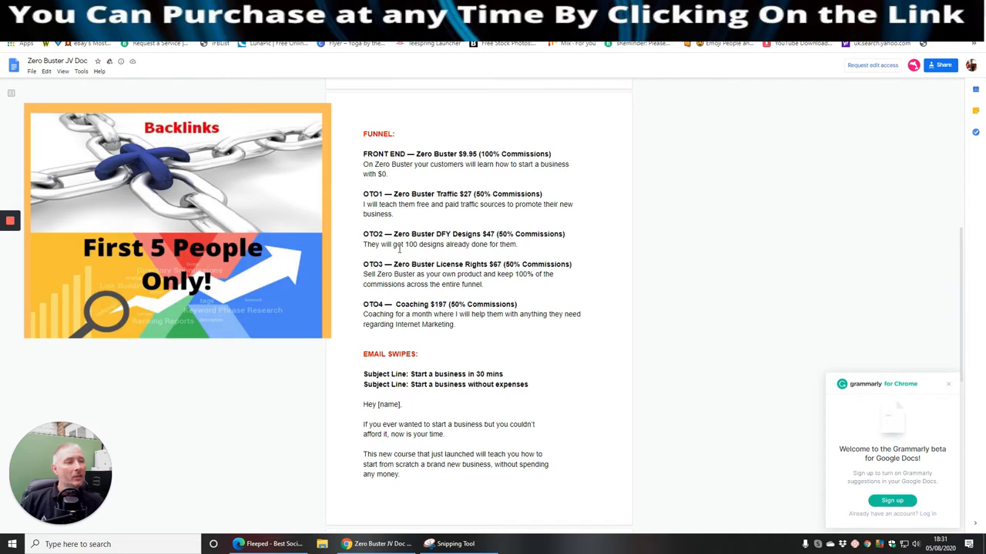
mouse_move(548, 250)
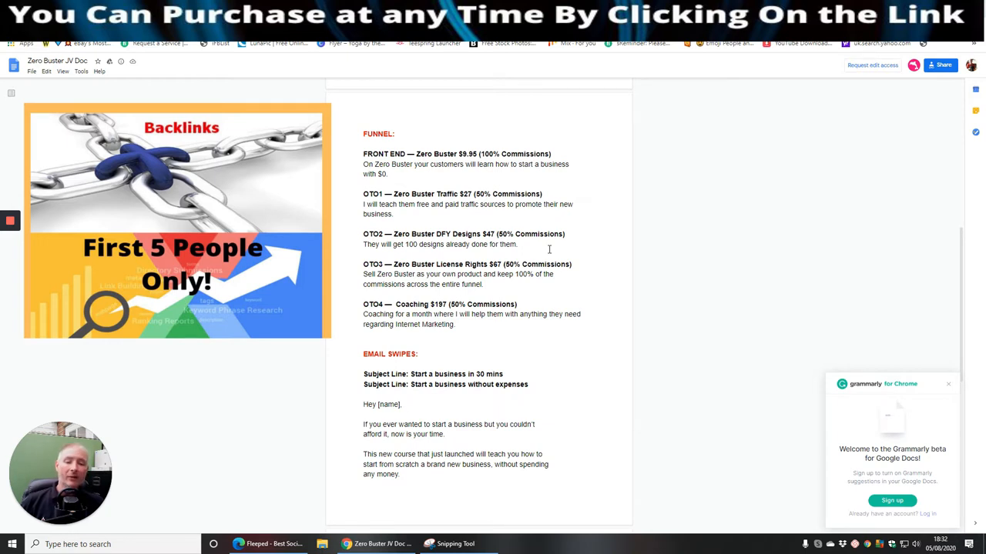
mouse_move(570, 293)
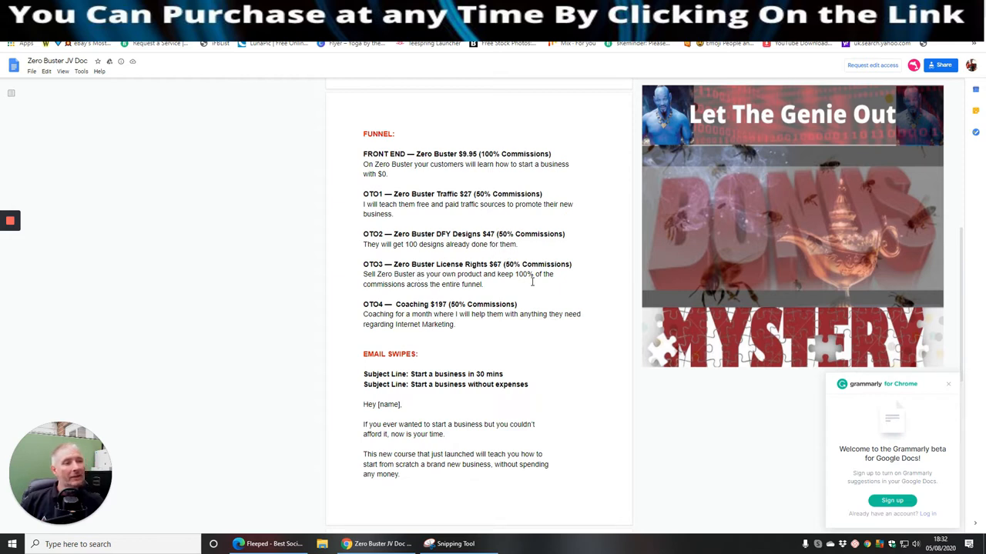
mouse_move(561, 282)
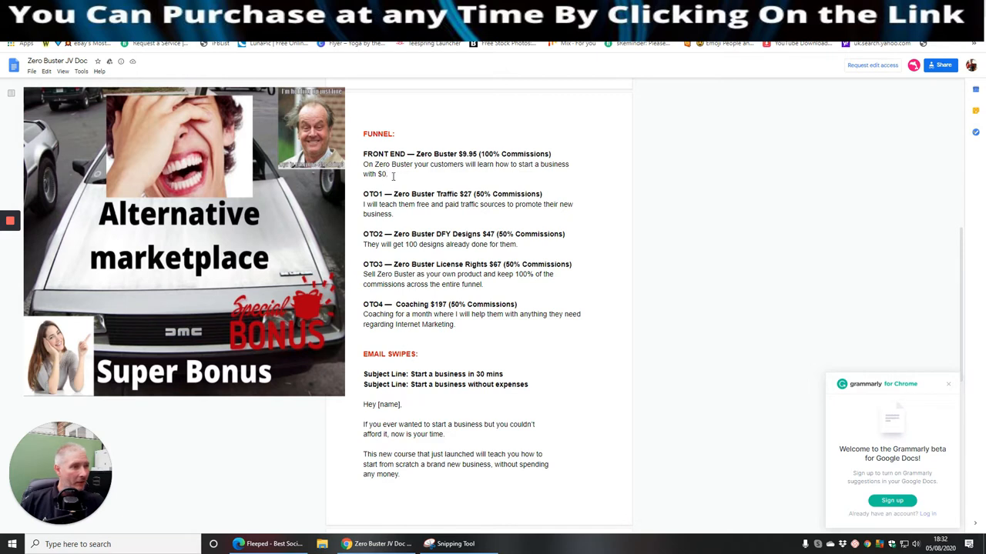
mouse_move(502, 214)
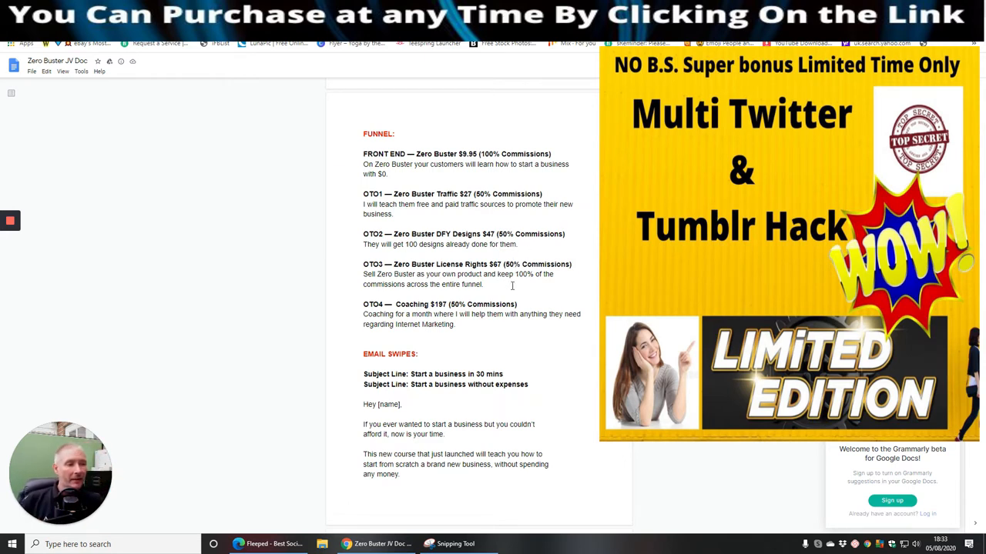
mouse_move(539, 340)
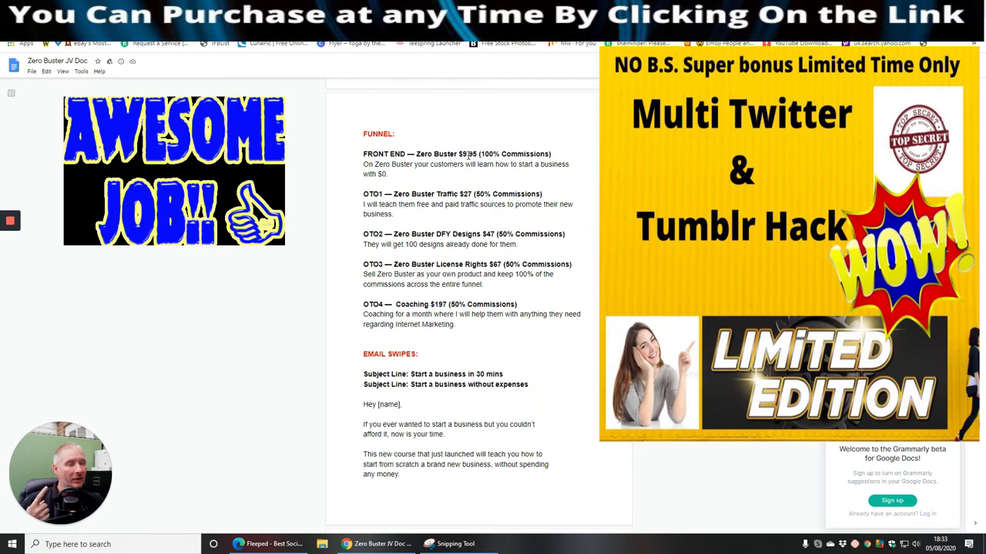
mouse_move(462, 191)
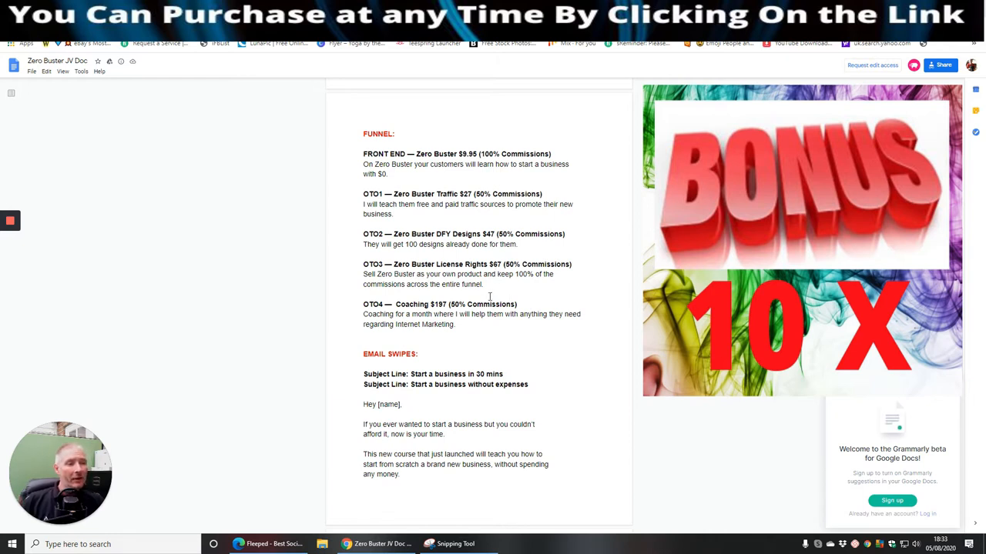
mouse_move(431, 308)
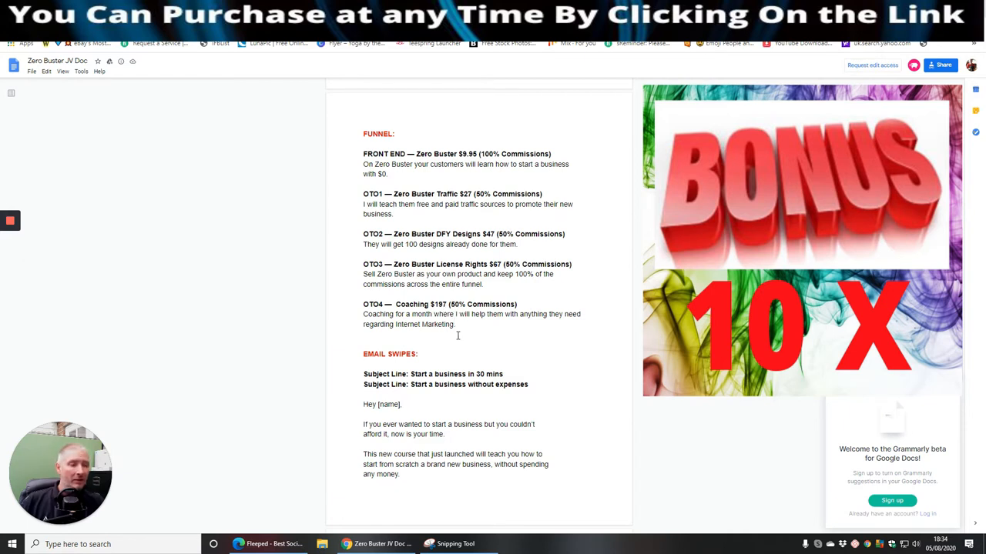
mouse_move(509, 344)
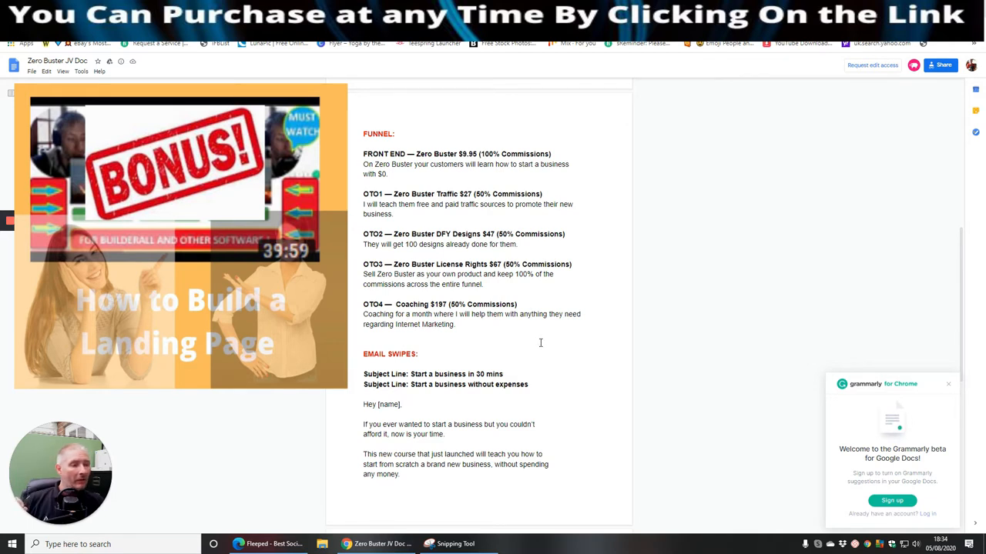
mouse_move(560, 351)
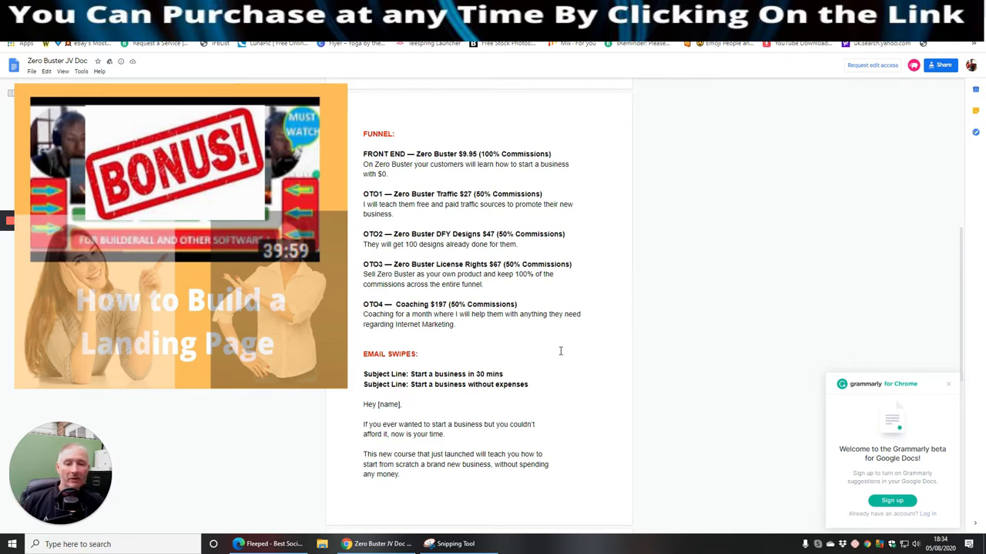
mouse_move(560, 347)
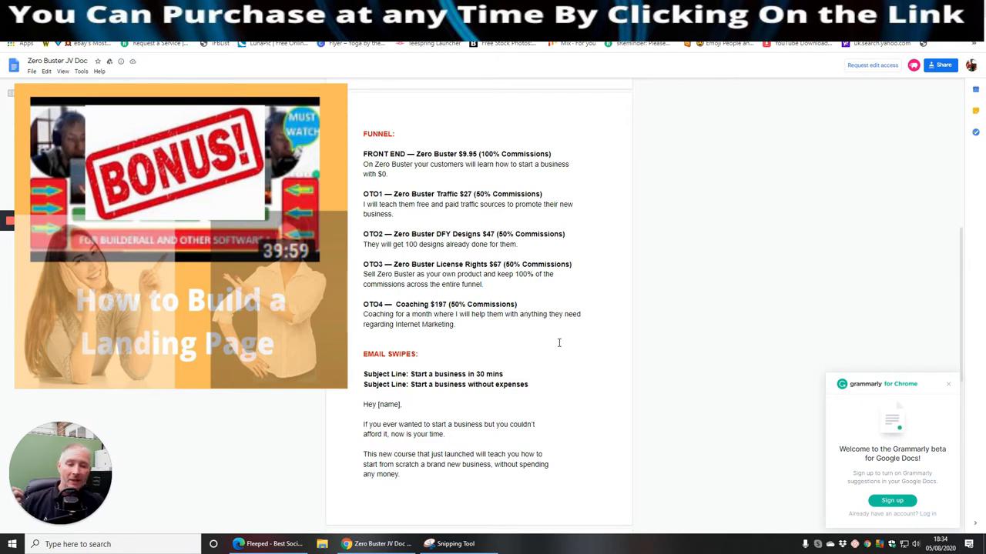
mouse_move(547, 329)
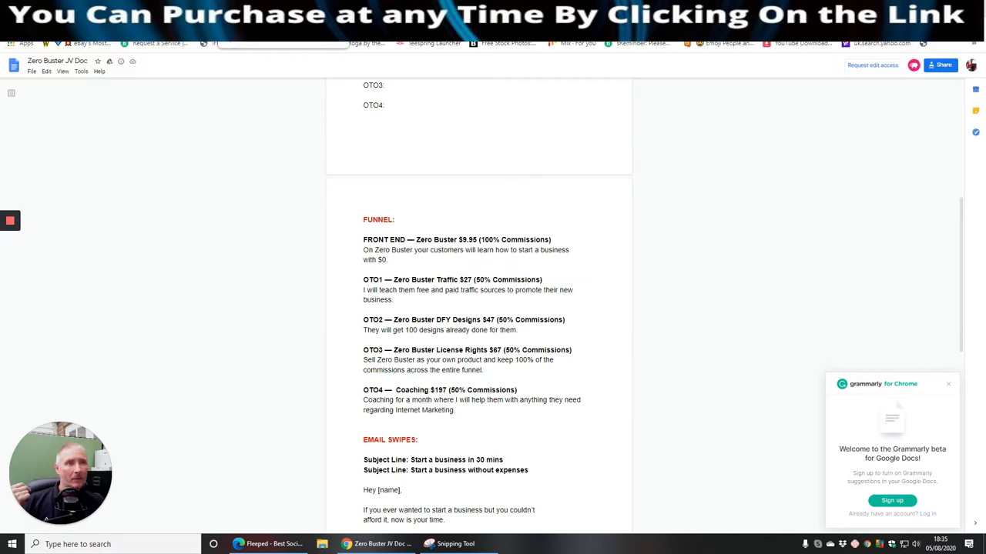
left_click(375, 545)
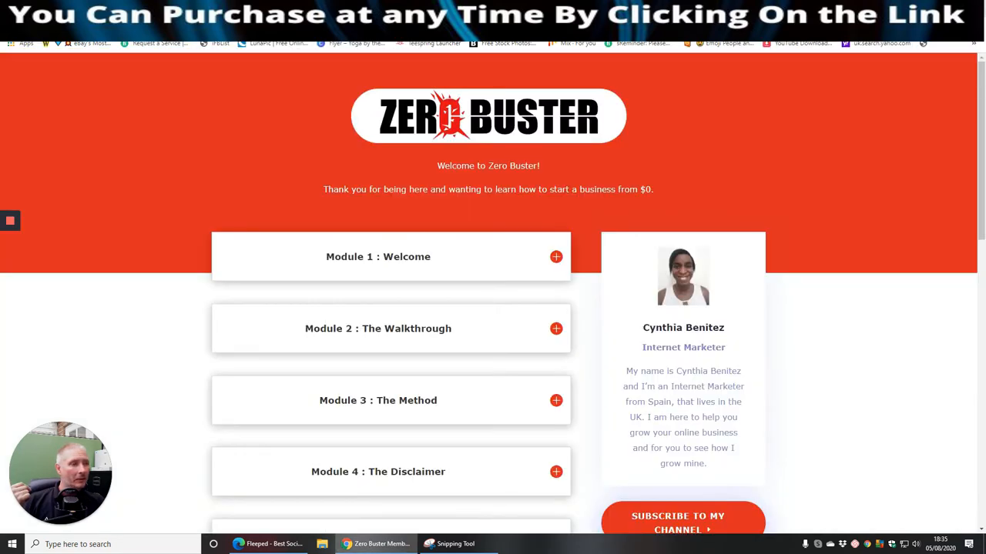
mouse_move(271, 144)
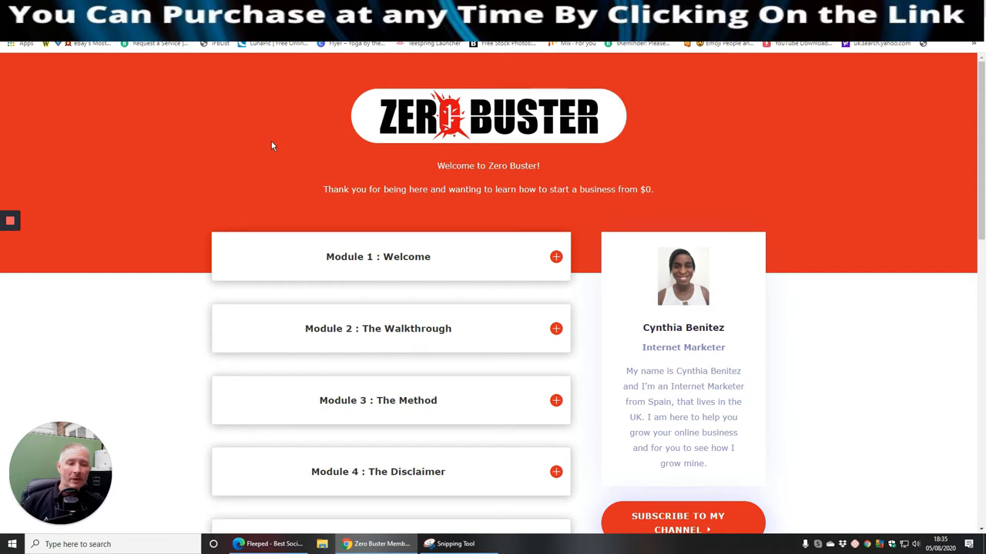
mouse_move(300, 172)
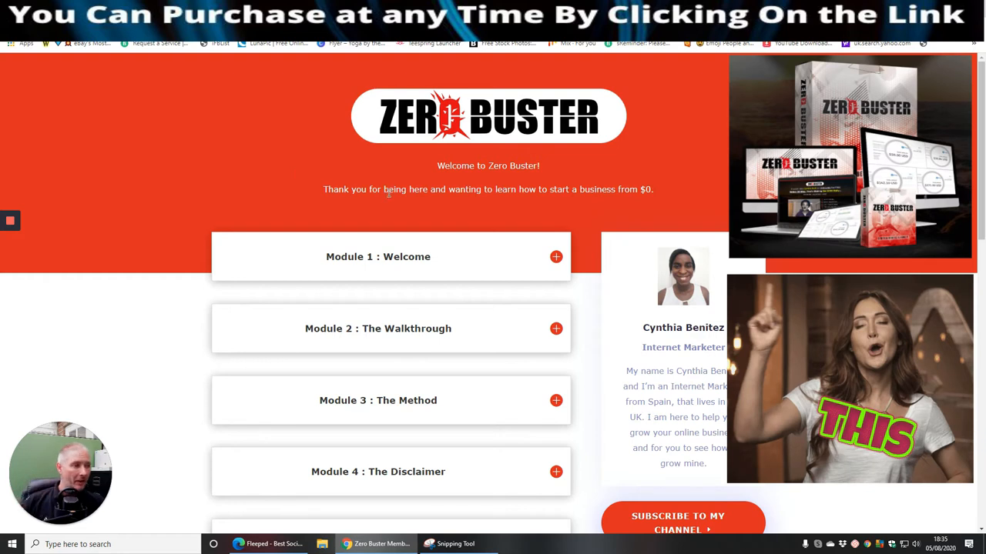
mouse_move(697, 206)
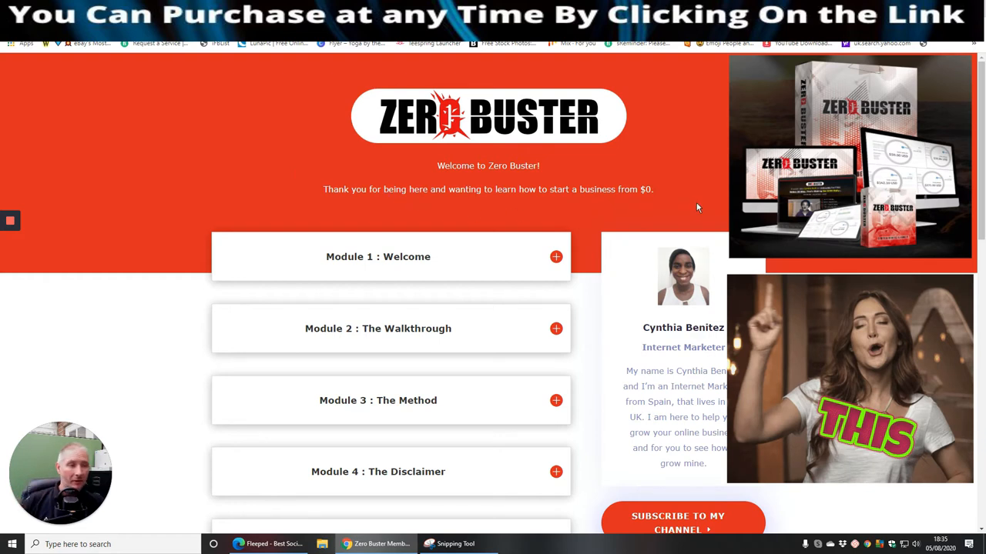
scroll("down", 3)
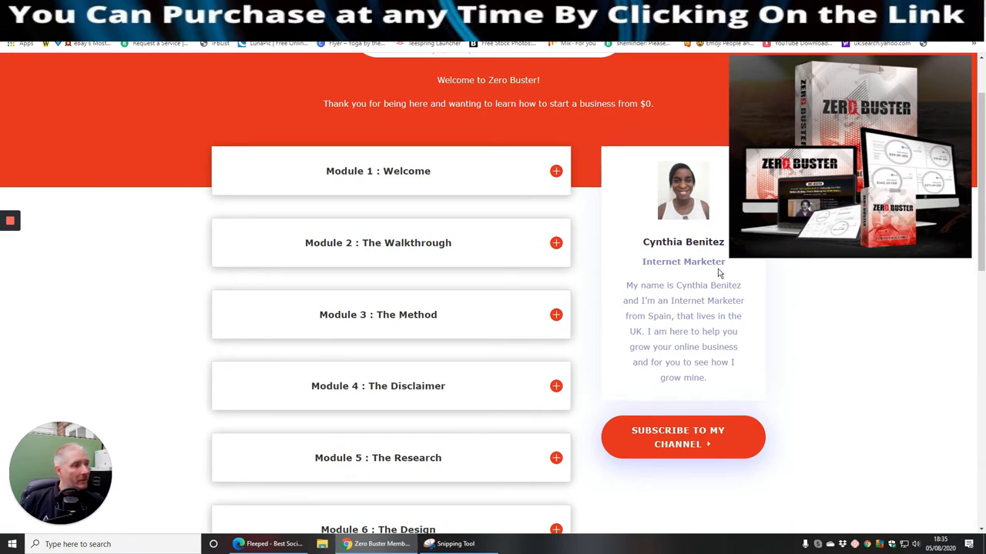
mouse_move(699, 311)
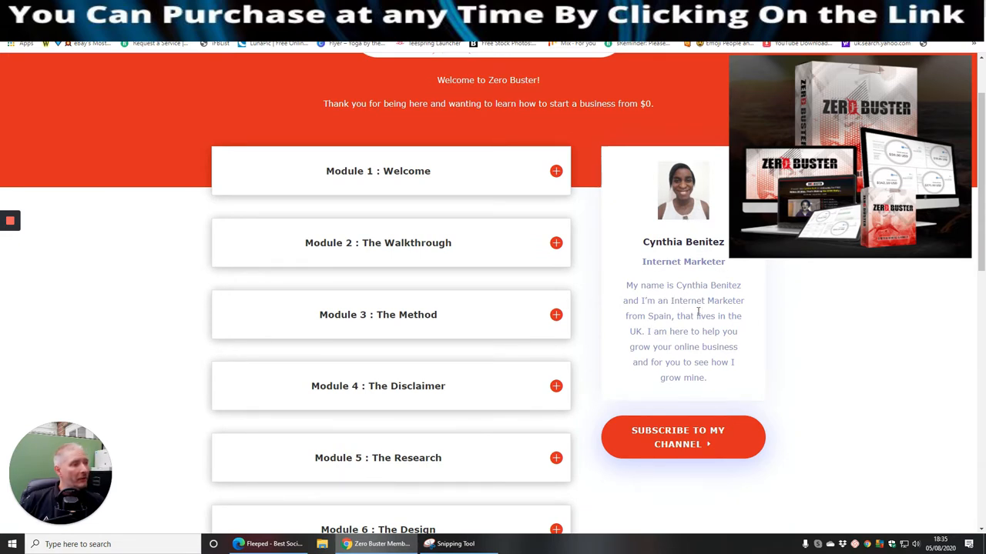
mouse_move(683, 351)
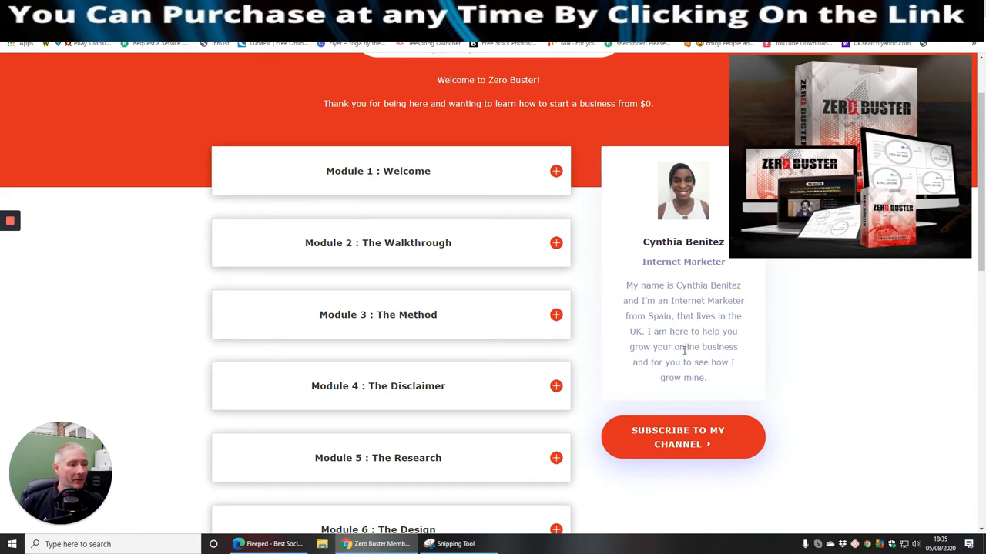
scroll("down", 3)
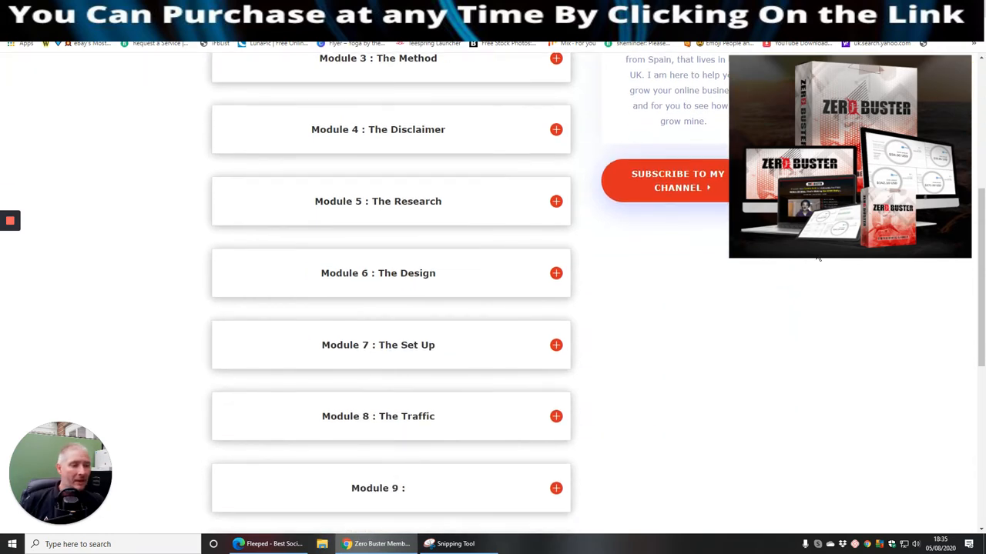
scroll("up", 3)
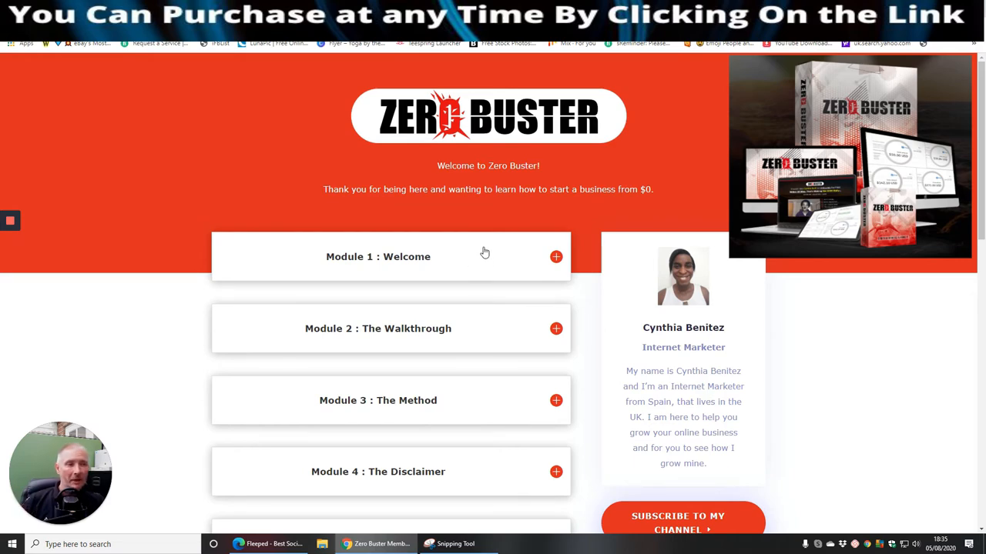
scroll("down", 3)
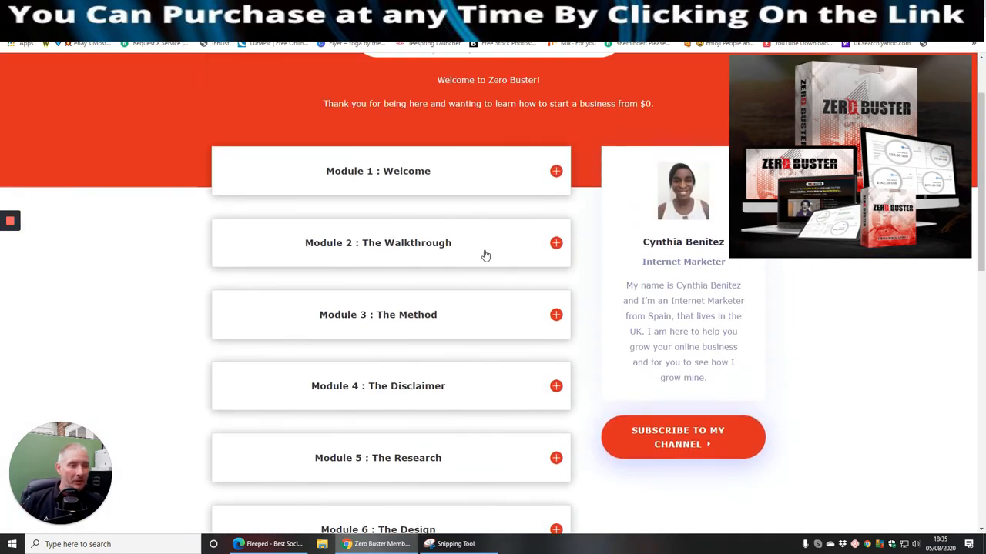
mouse_move(465, 199)
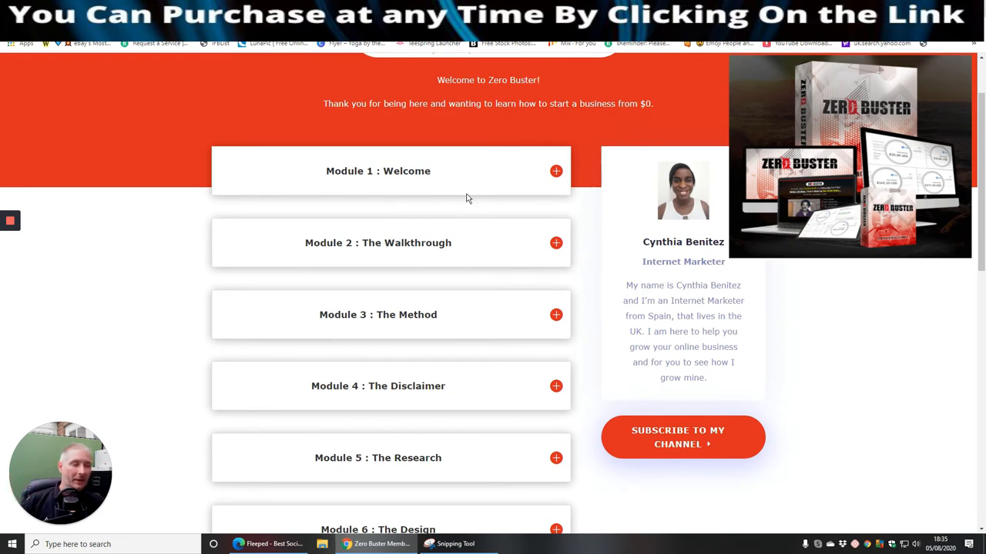
mouse_move(434, 192)
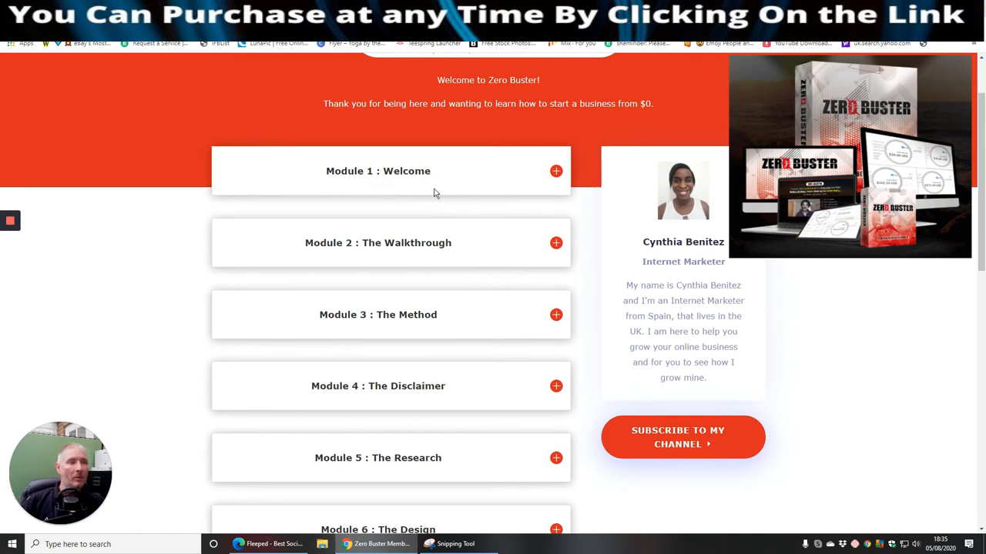
mouse_move(484, 209)
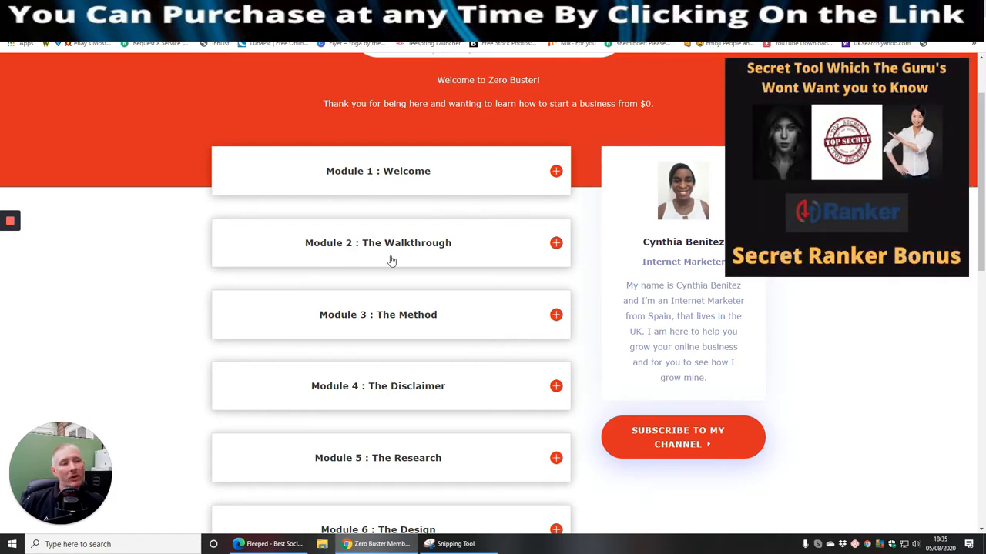
mouse_move(400, 336)
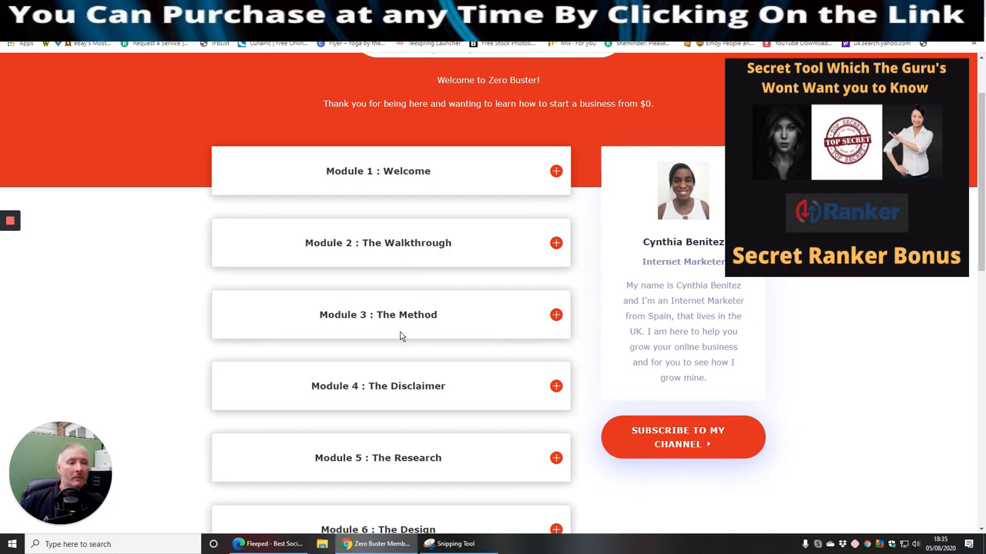
mouse_move(477, 330)
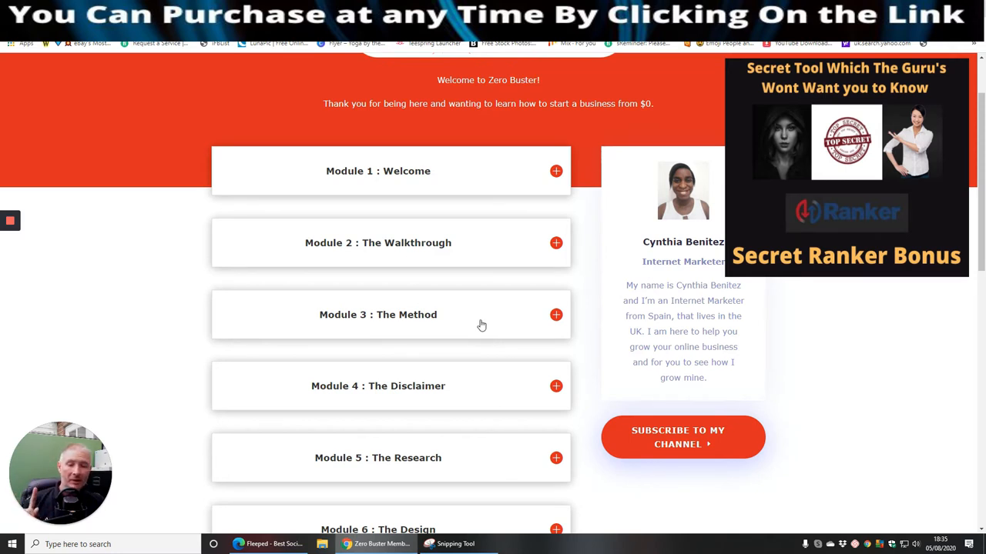
mouse_move(466, 385)
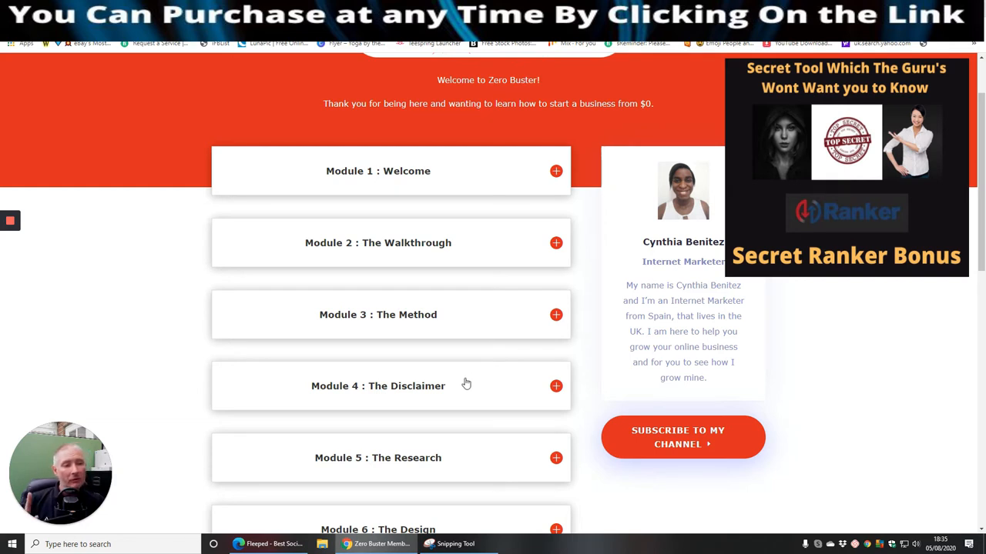
scroll("down", 3)
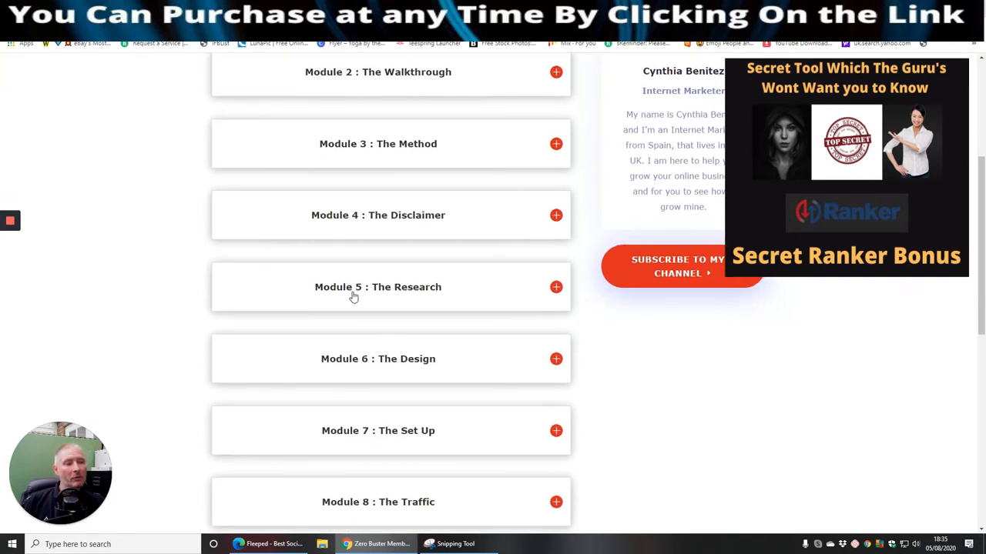
mouse_move(448, 302)
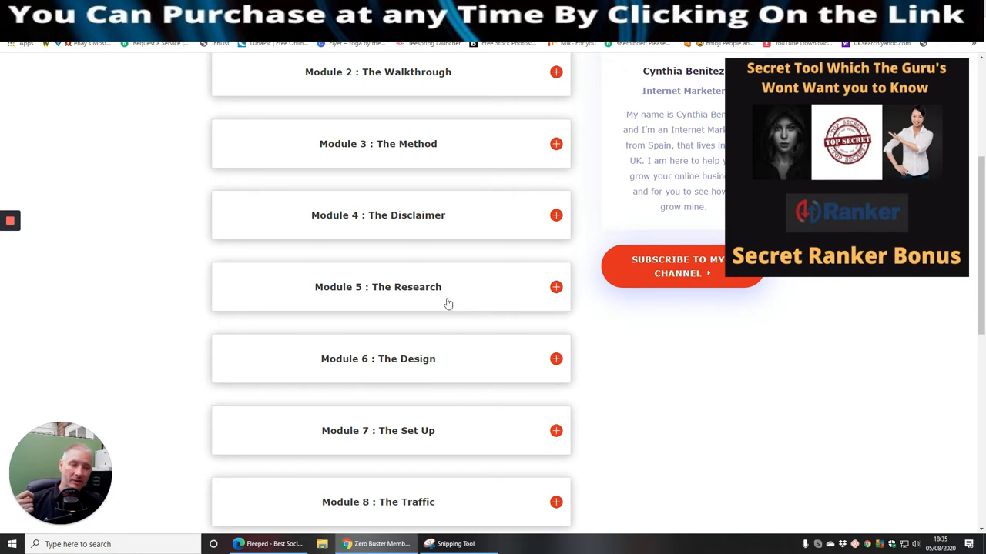
mouse_move(460, 302)
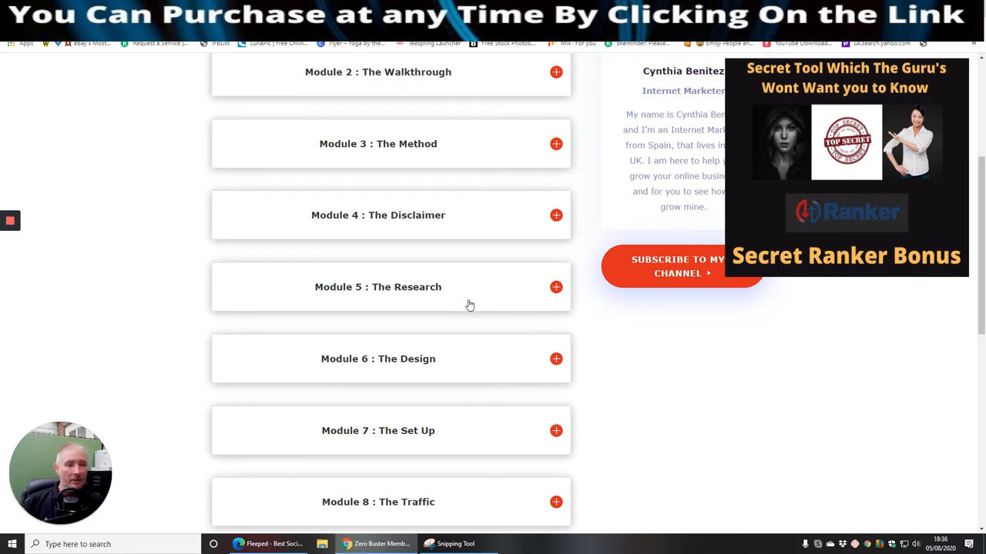
mouse_move(480, 353)
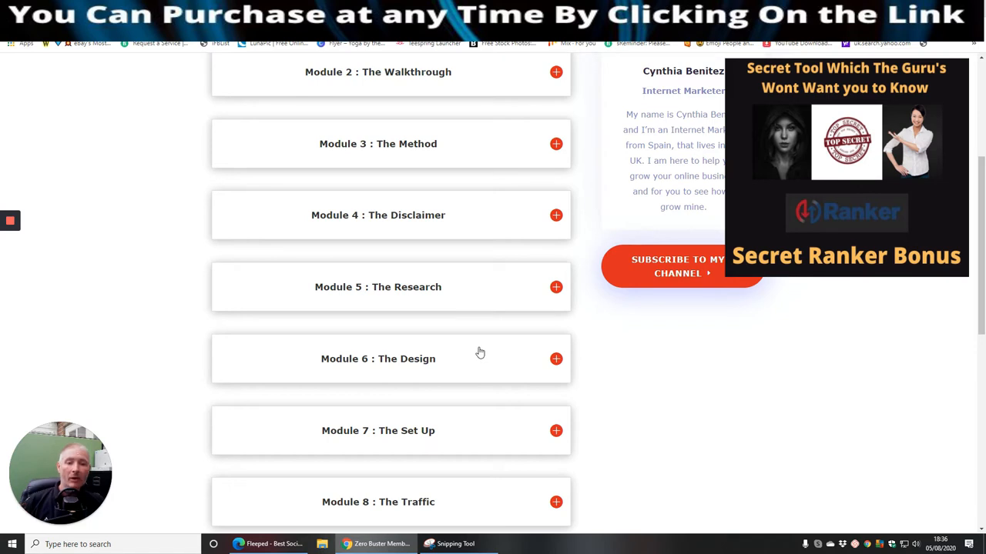
mouse_move(490, 348)
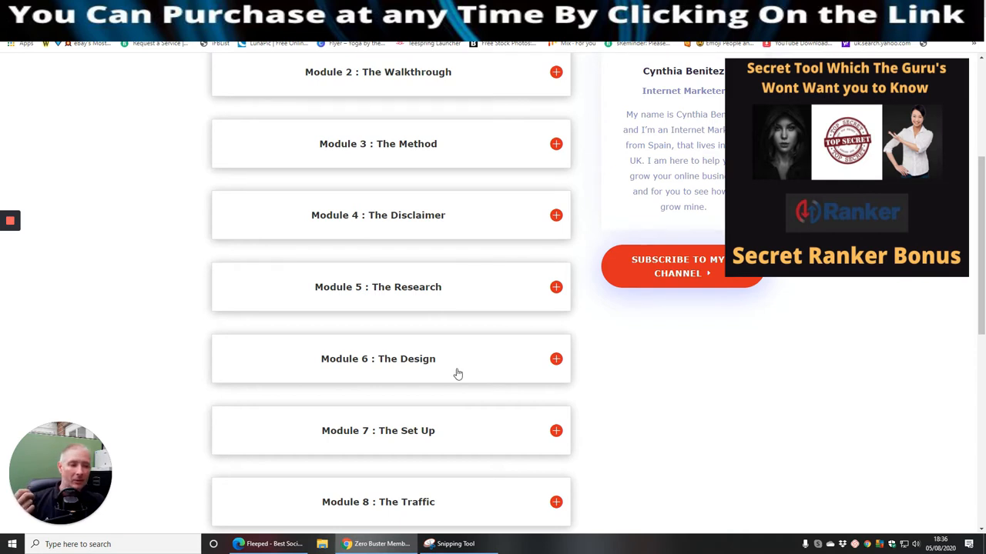
mouse_move(445, 439)
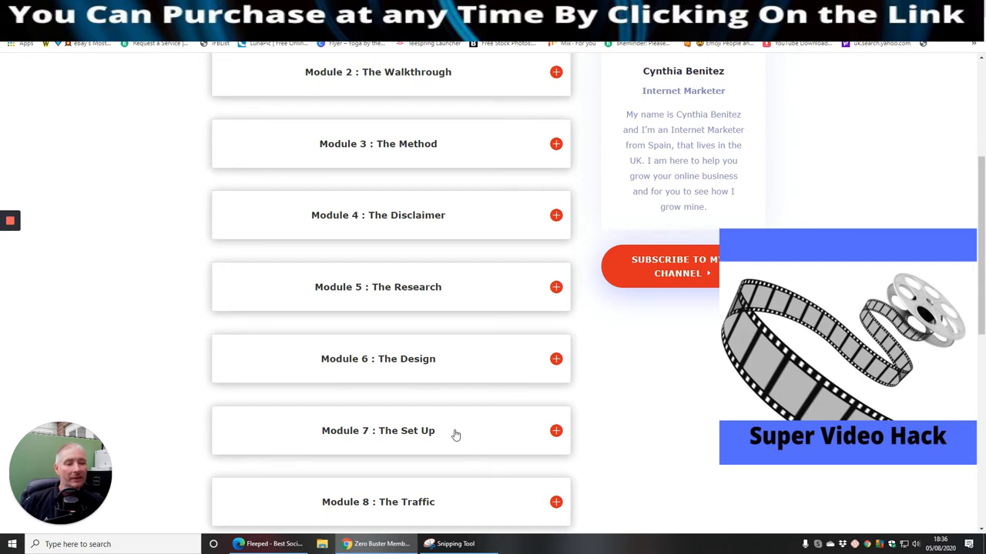
scroll("down", 3)
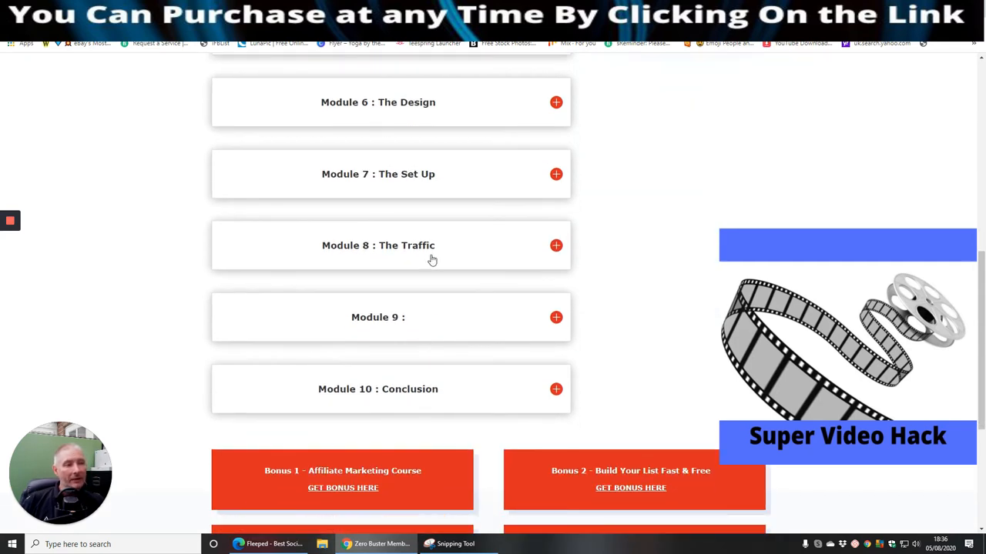
mouse_move(467, 259)
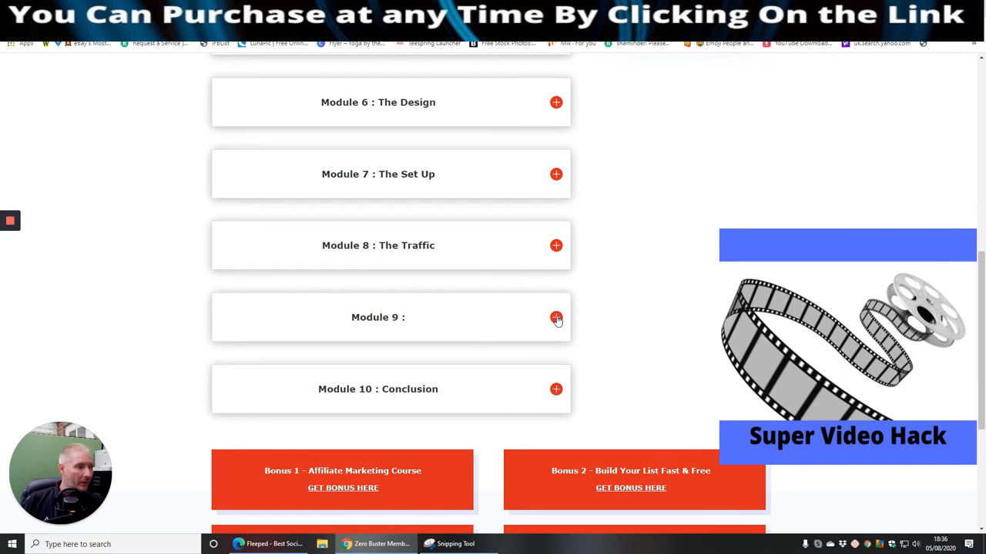
Peek at Module 9's description, then bring the WarriorPlus affiliate sales dashboard forward.
left_click(555, 317)
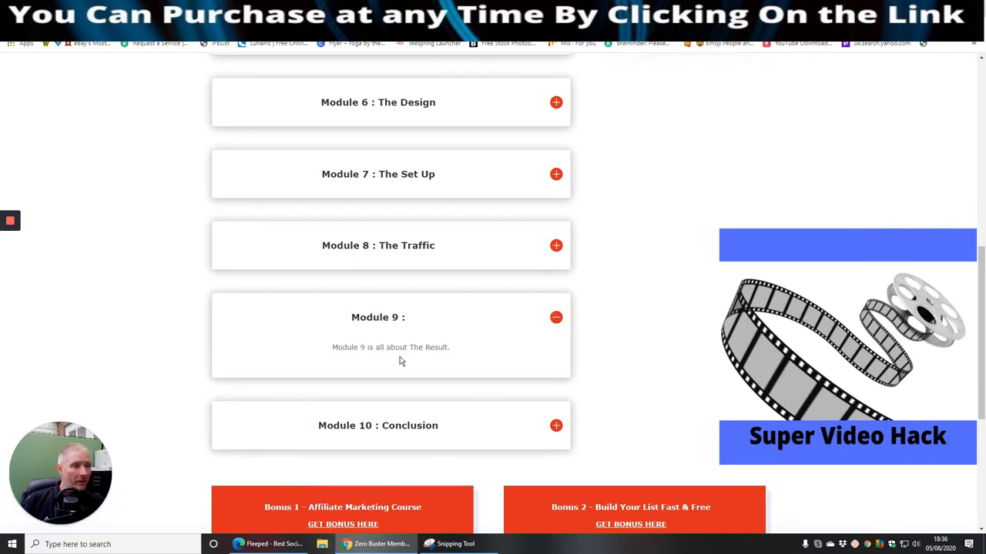
mouse_move(524, 333)
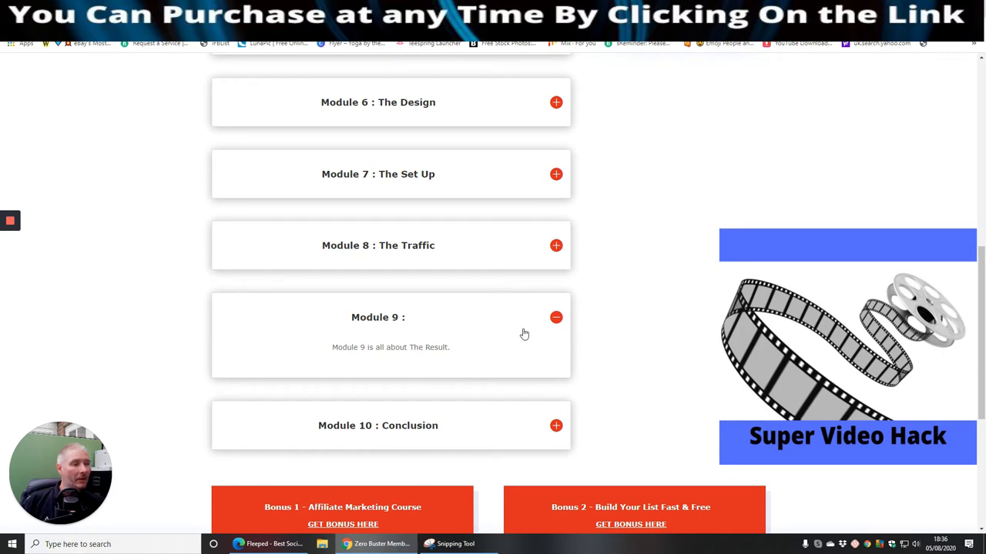
left_click(554, 317)
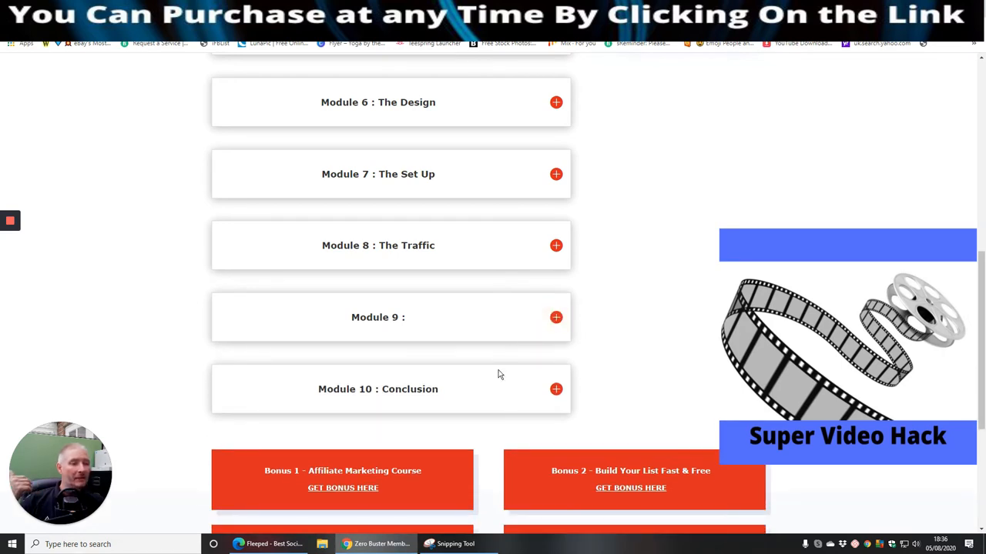
mouse_move(474, 390)
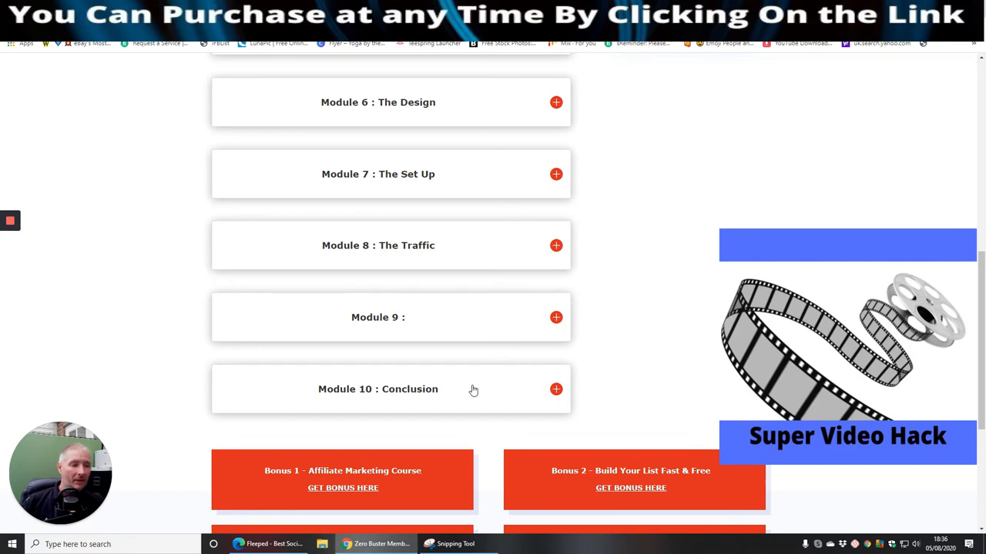
mouse_move(646, 296)
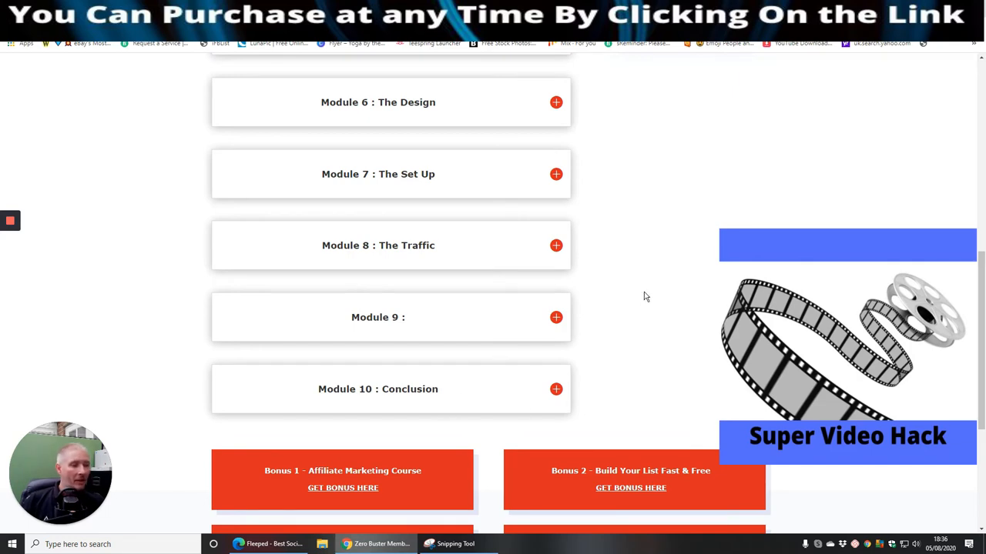
scroll("down", 3)
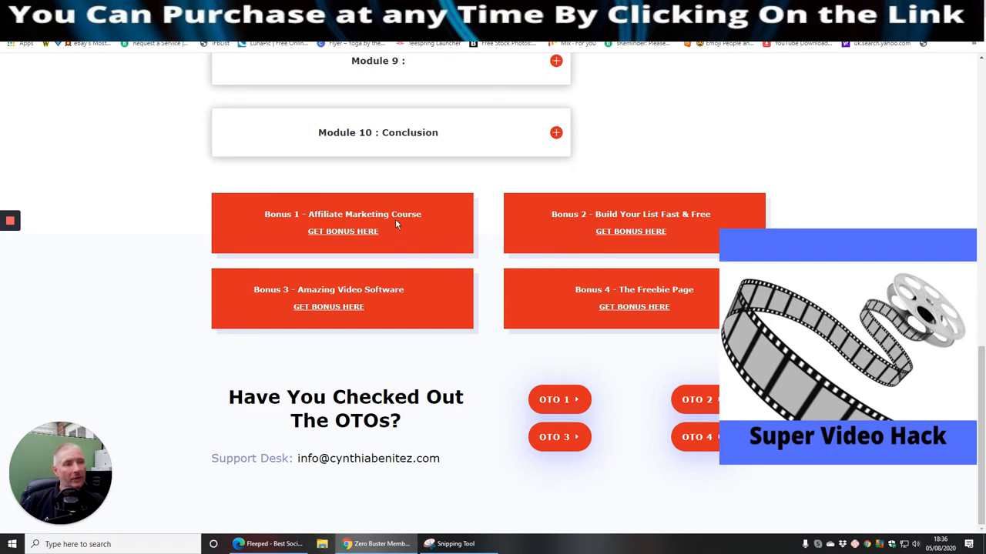
mouse_move(410, 243)
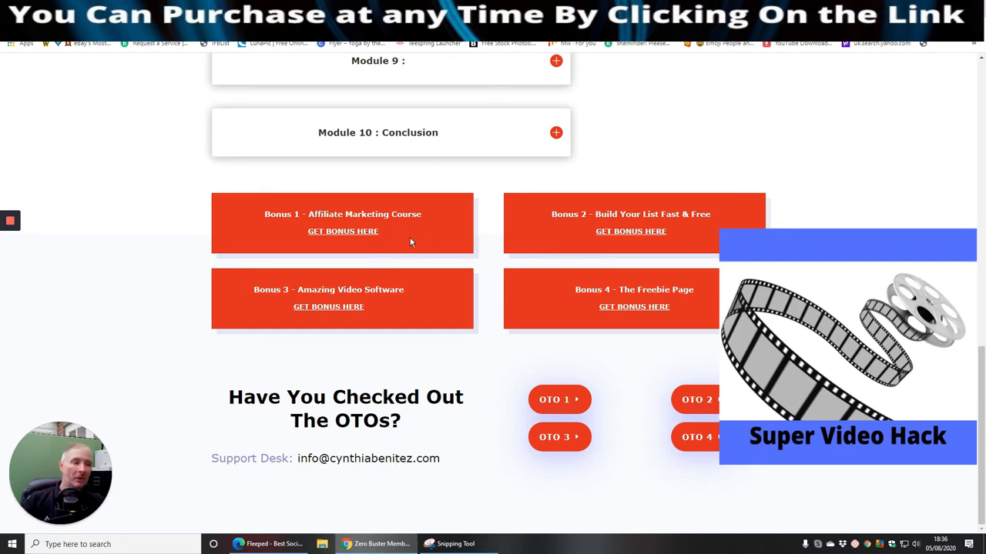
mouse_move(622, 259)
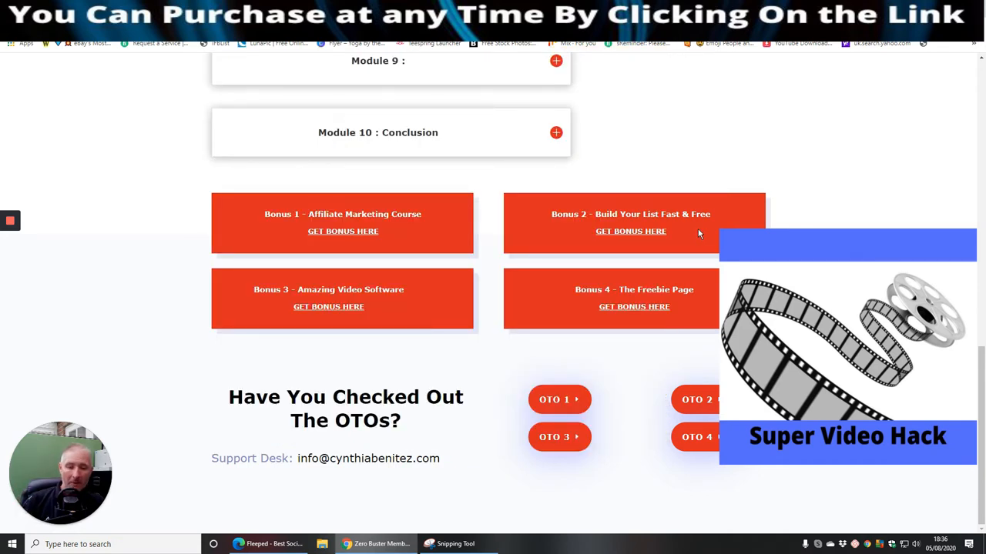
mouse_move(707, 262)
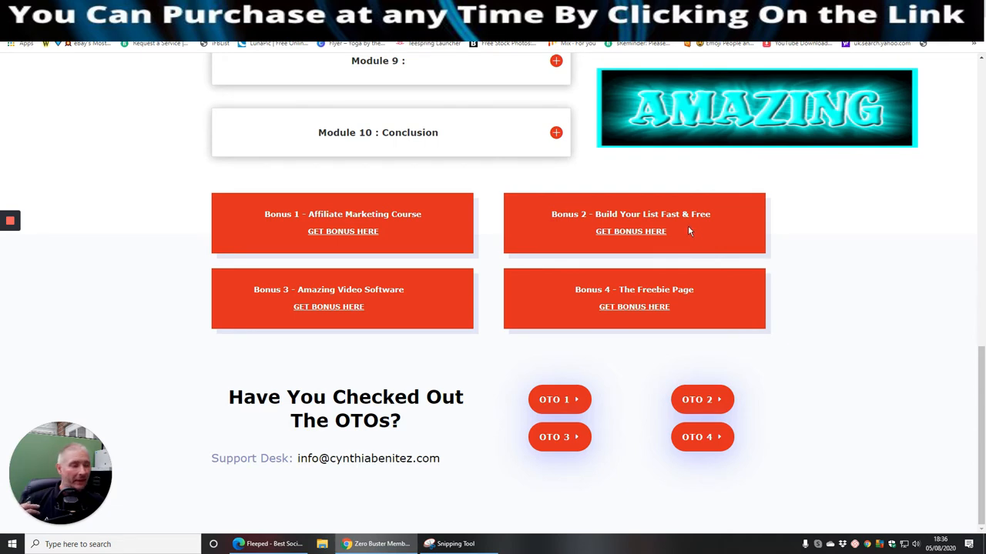
mouse_move(444, 333)
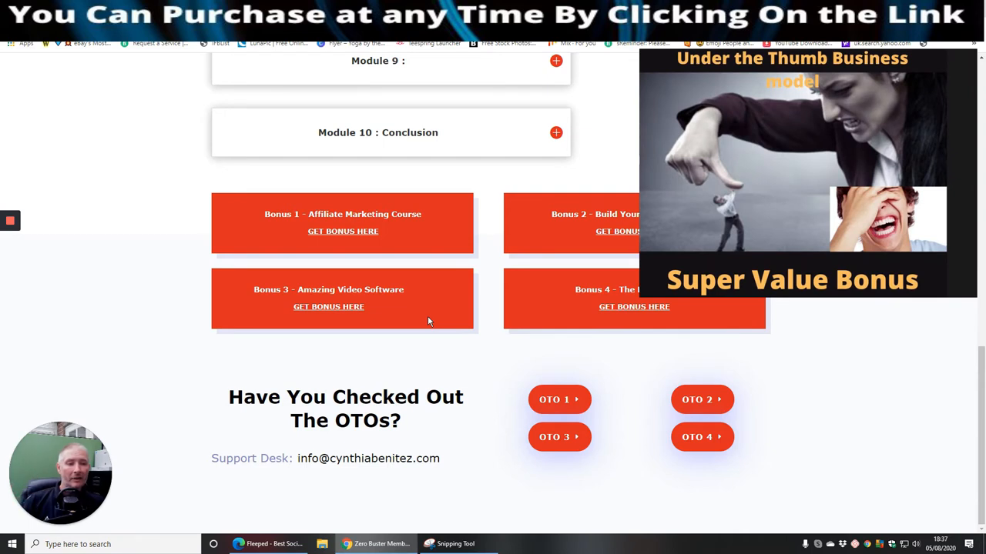
mouse_move(280, 301)
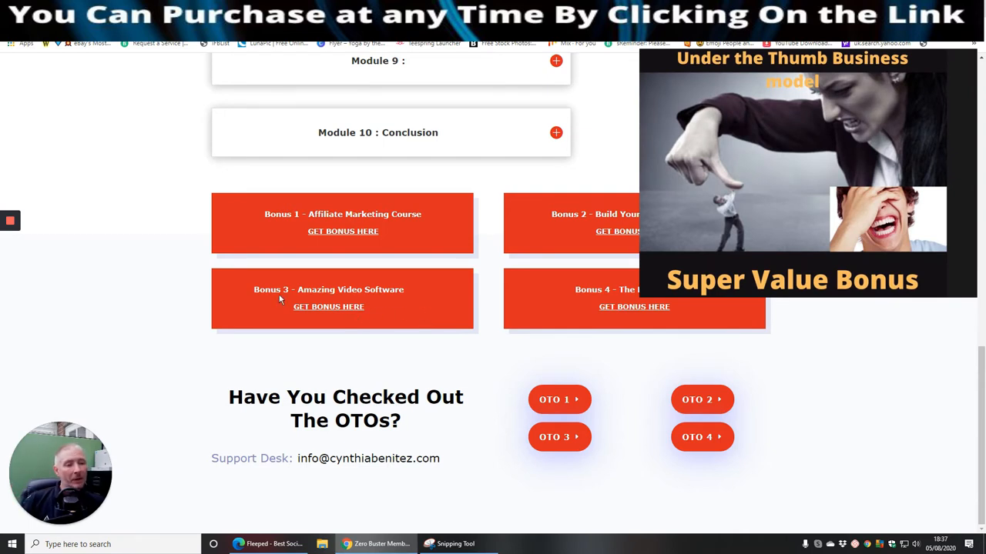
mouse_move(395, 323)
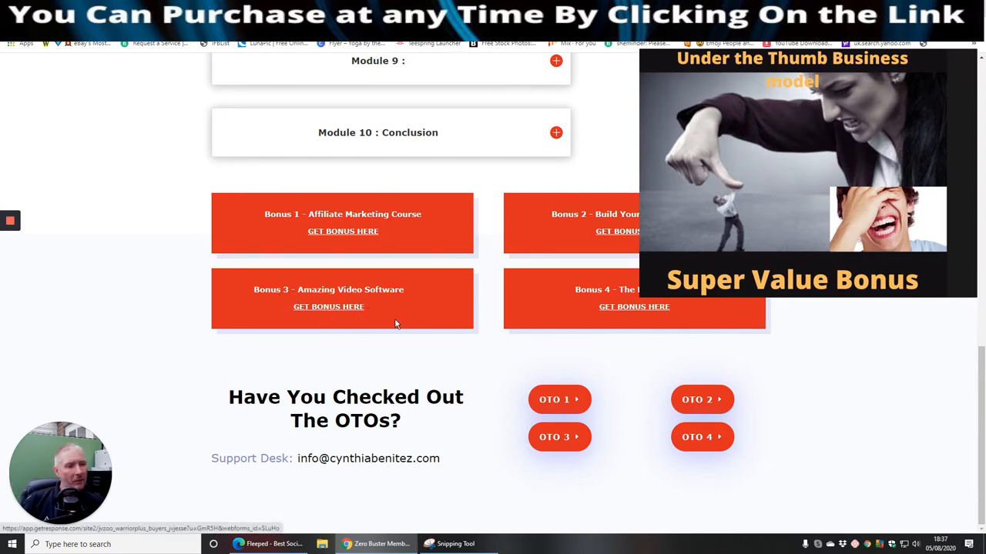
mouse_move(438, 323)
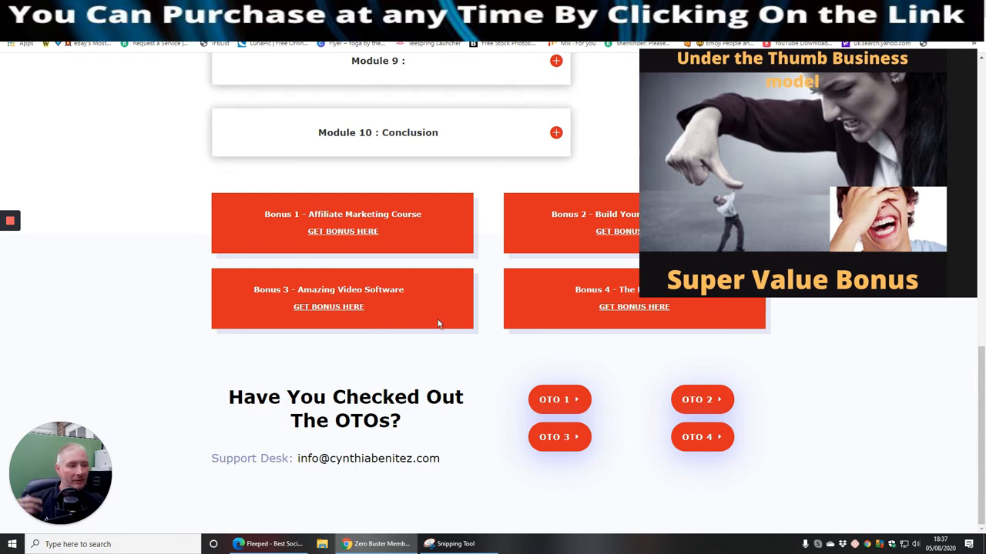
mouse_move(593, 293)
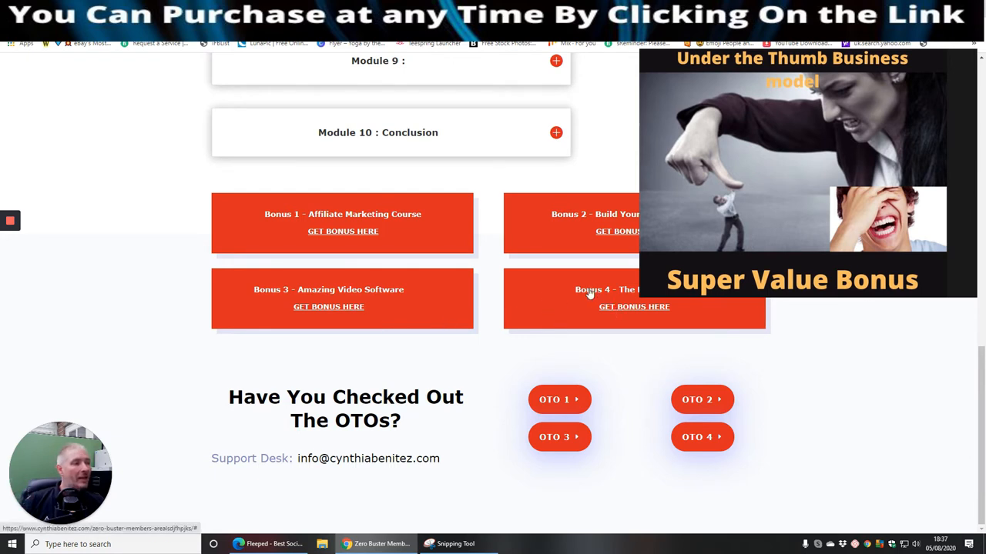
mouse_move(701, 309)
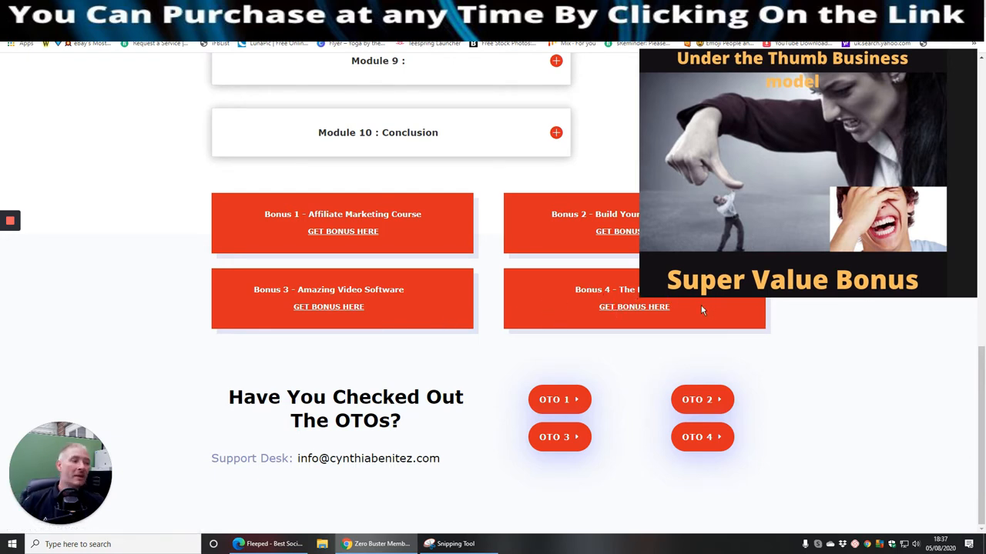
mouse_move(690, 315)
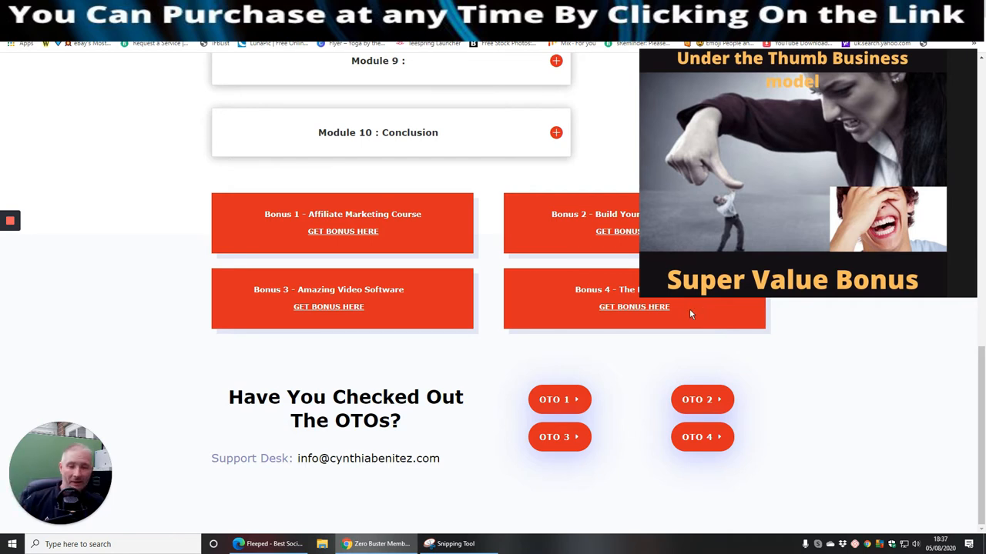
mouse_move(684, 315)
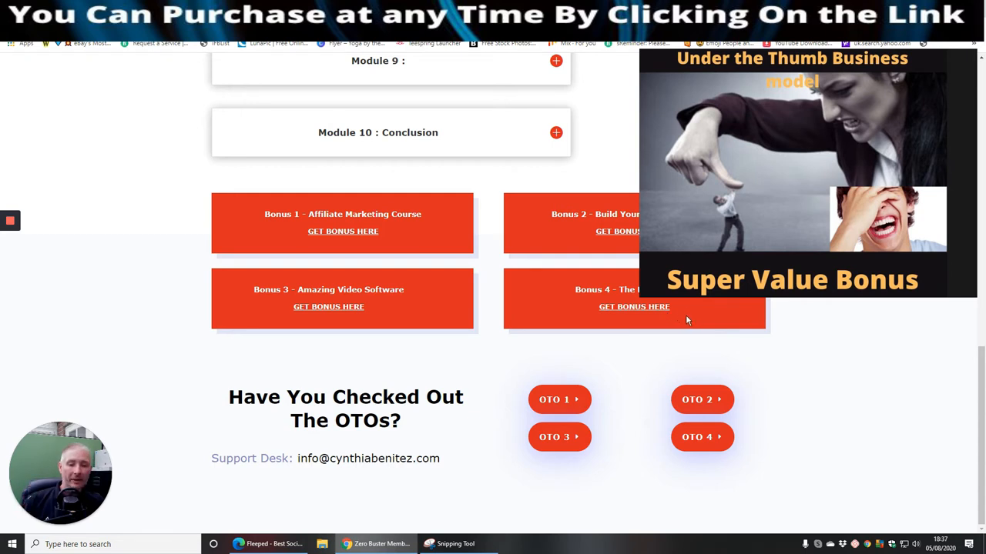
mouse_move(696, 317)
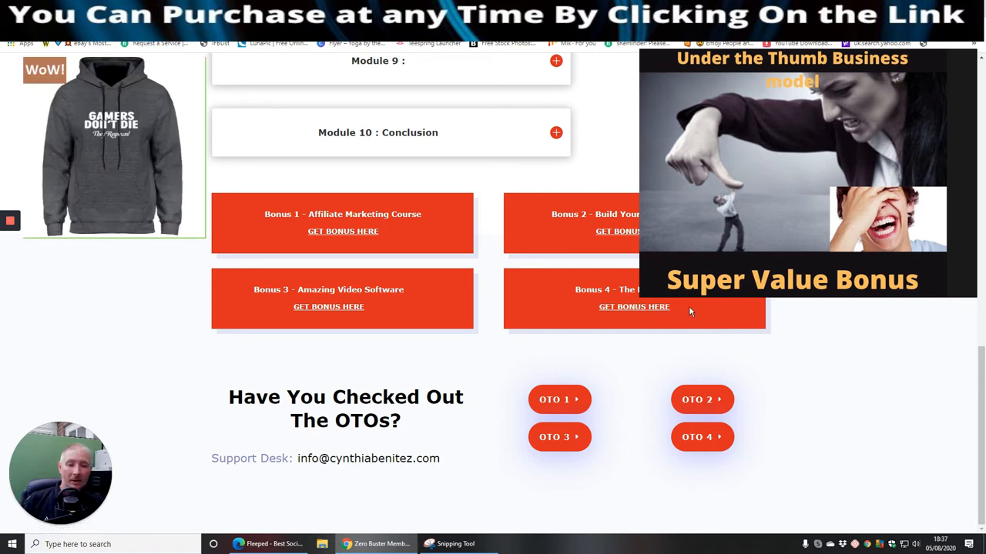
mouse_move(696, 311)
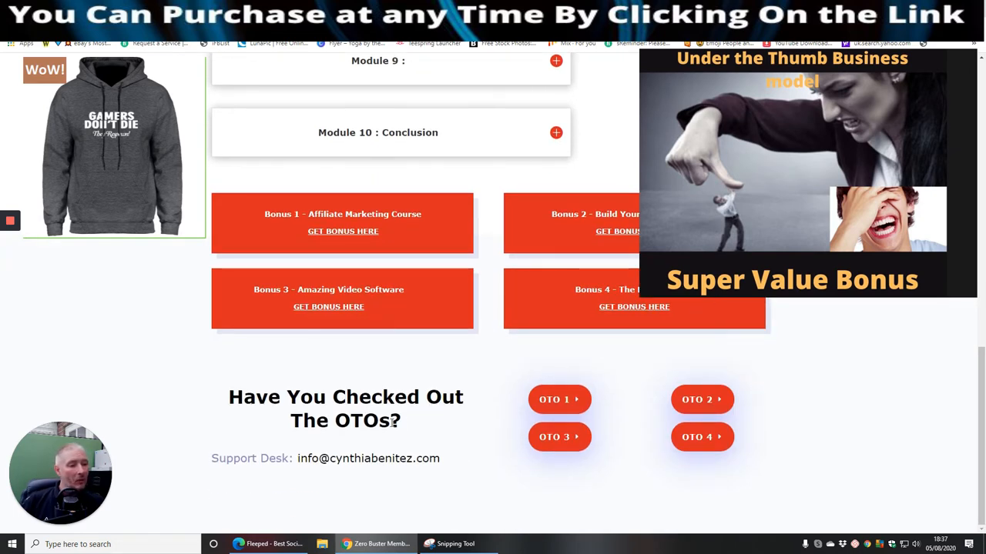
mouse_move(646, 408)
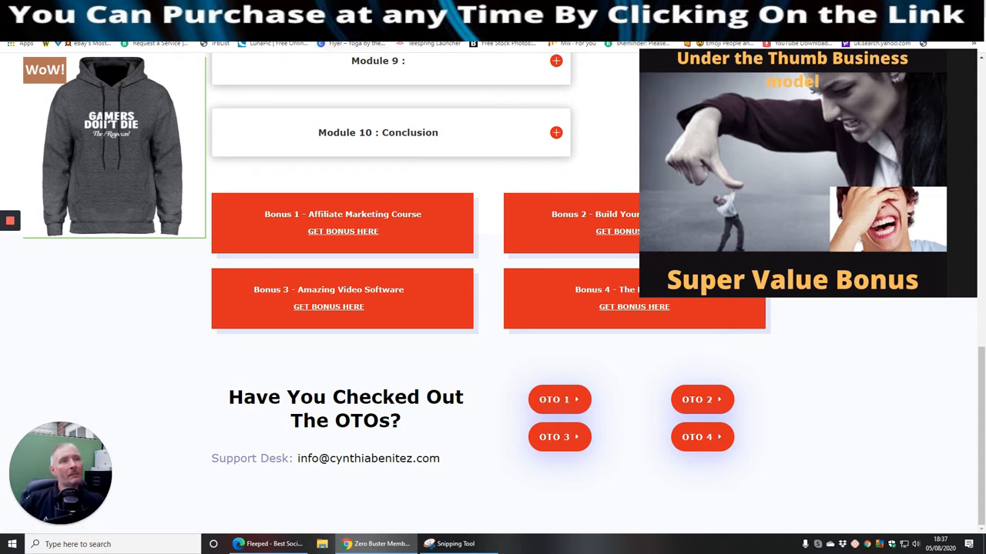
mouse_move(254, 88)
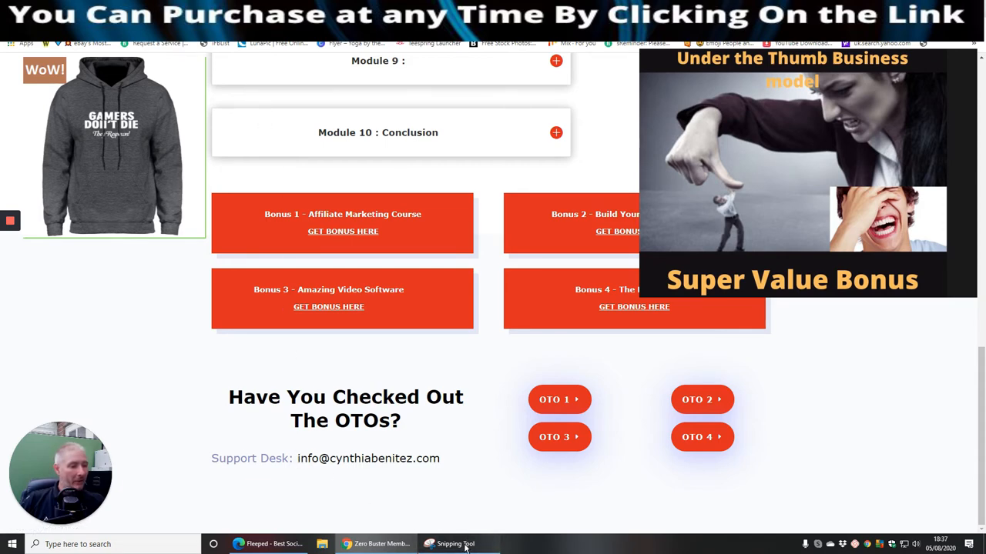
left_click(456, 545)
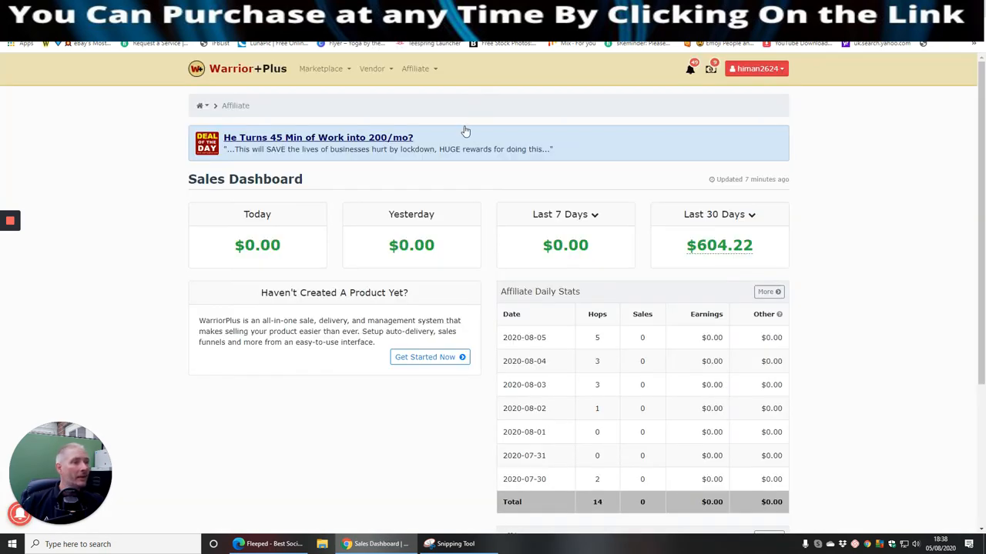
Reach the Purchase History page from the account menu.
left_click(415, 68)
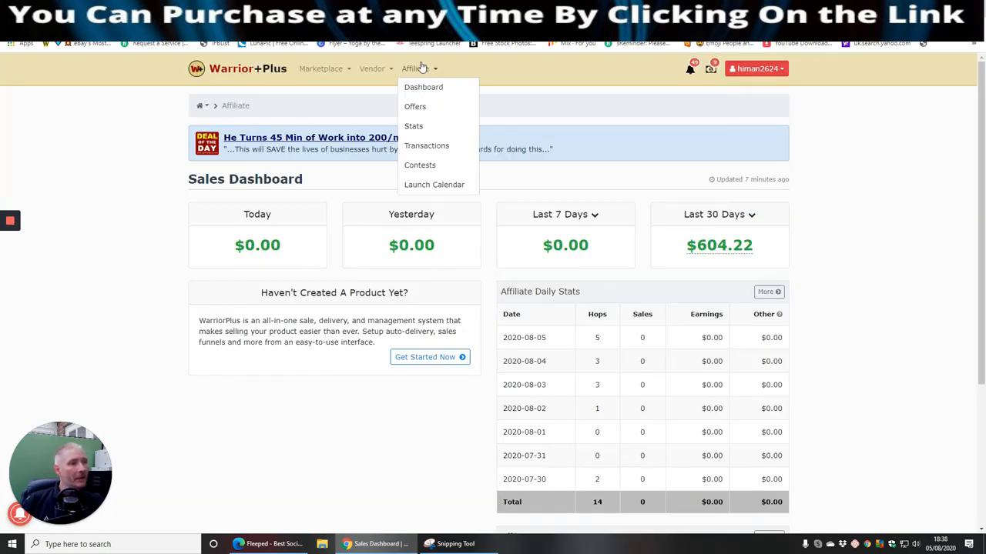
left_click(756, 68)
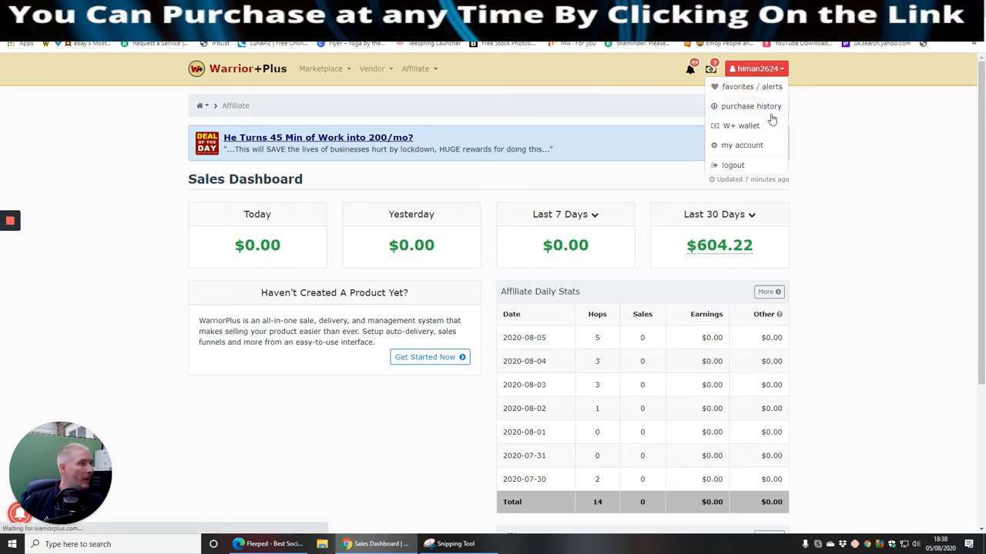
left_click(751, 104)
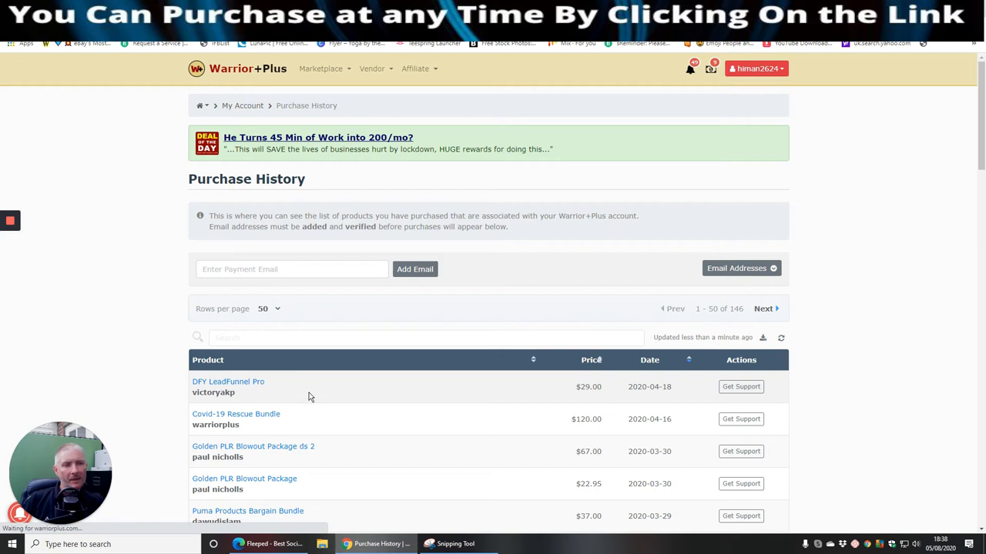
Open the DFY LeadFunnel Pro purchase's thank-you and access page.
left_click(228, 382)
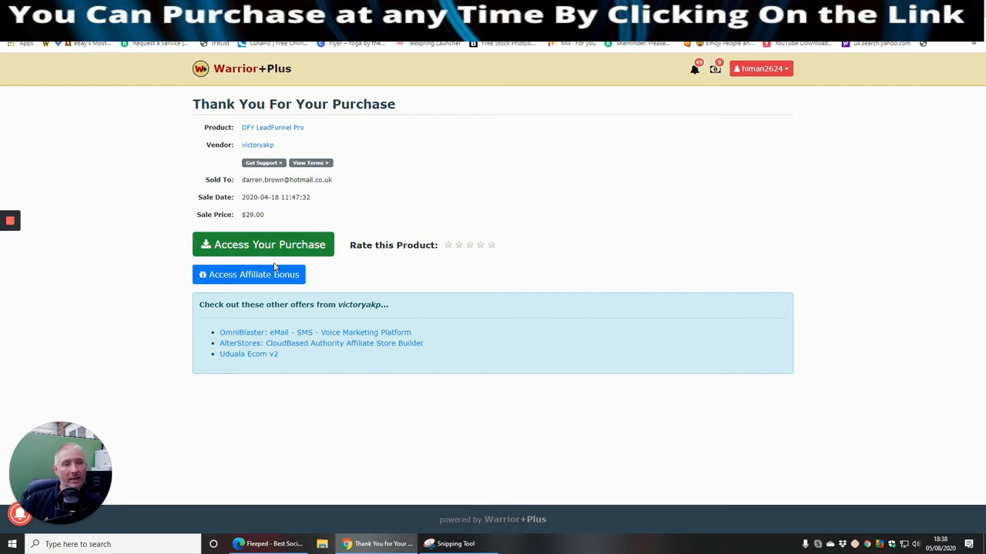
mouse_move(358, 274)
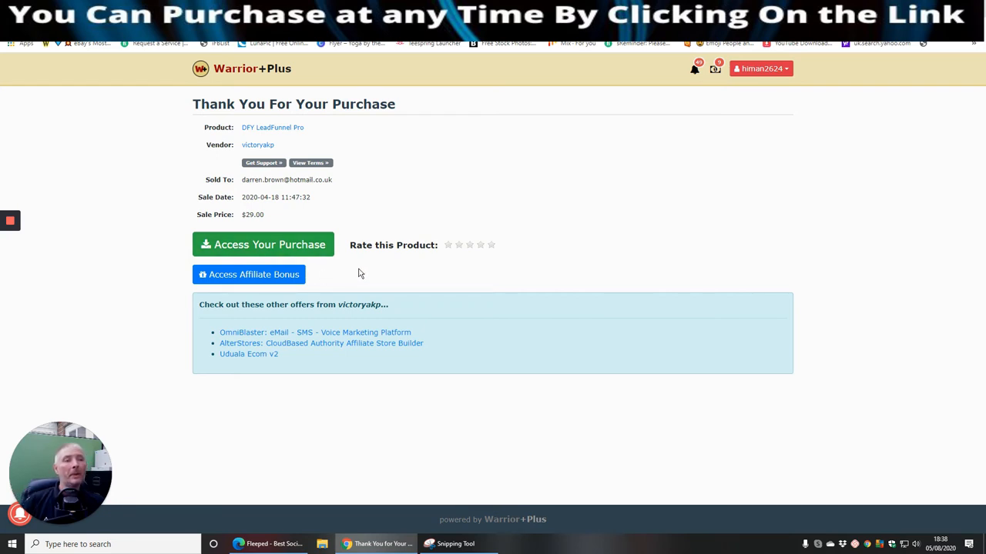
mouse_move(342, 285)
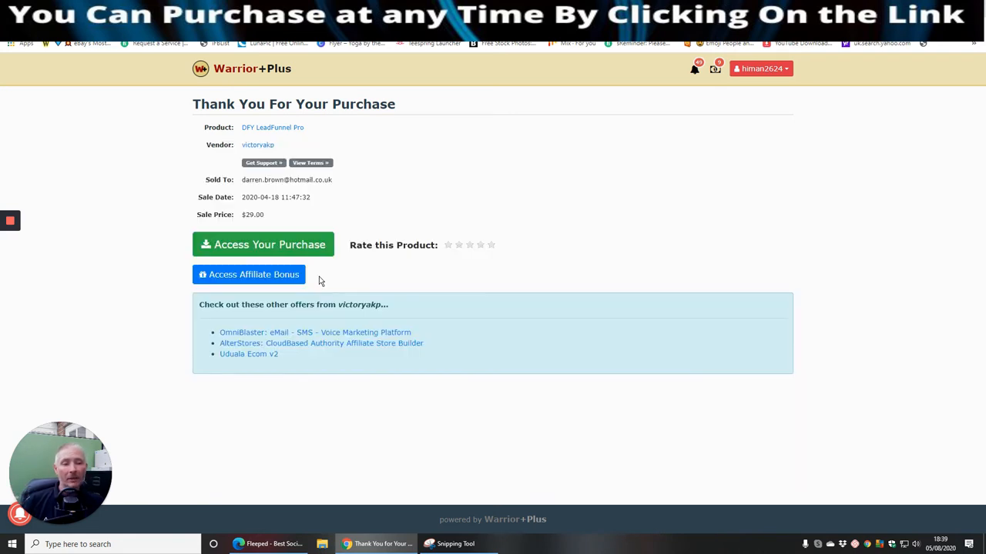
mouse_move(315, 277)
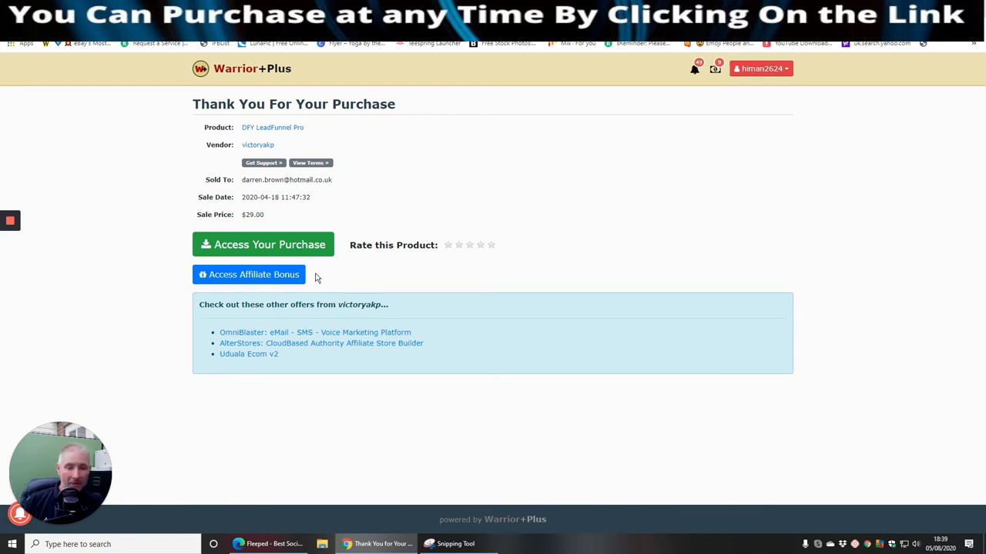
mouse_move(327, 277)
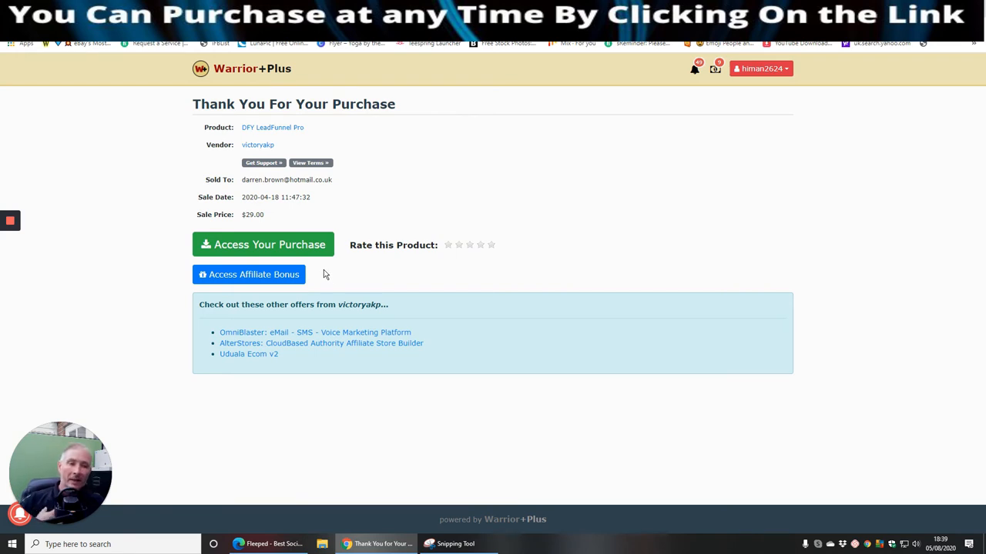
mouse_move(388, 271)
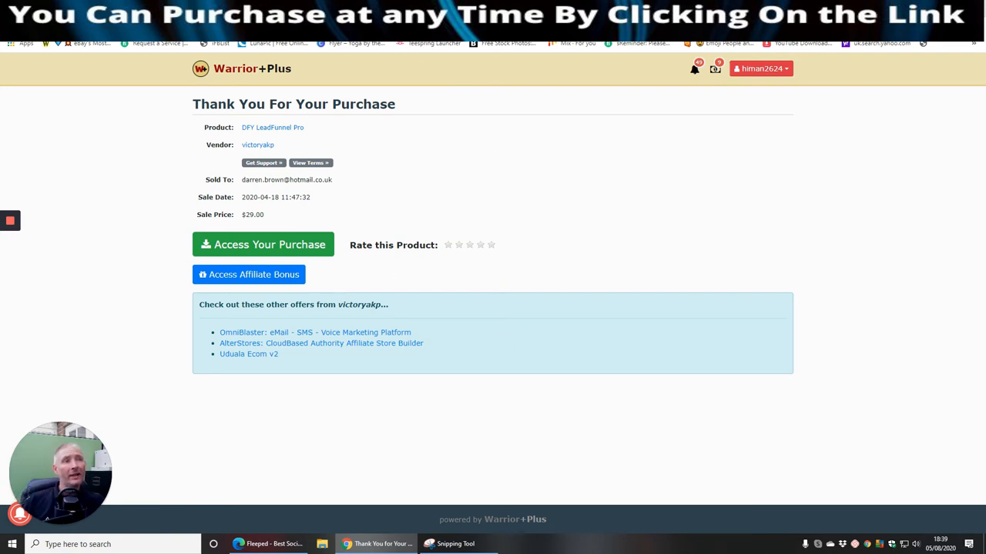
mouse_move(370, 95)
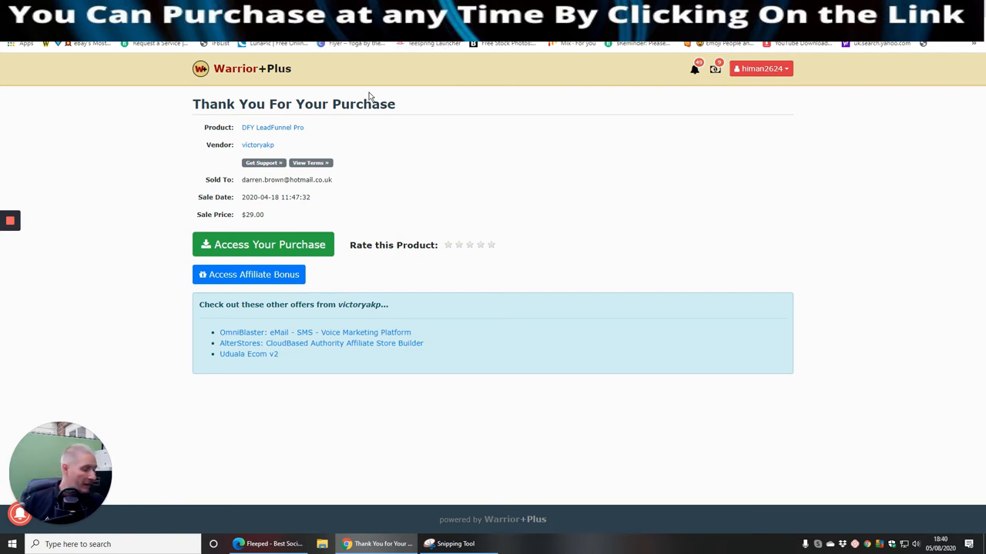
mouse_move(432, 165)
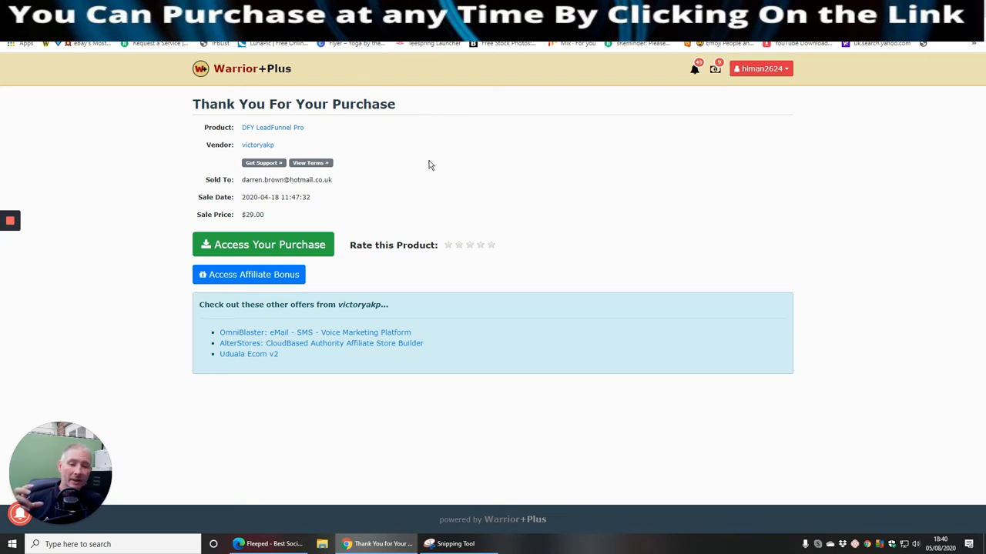
mouse_move(526, 240)
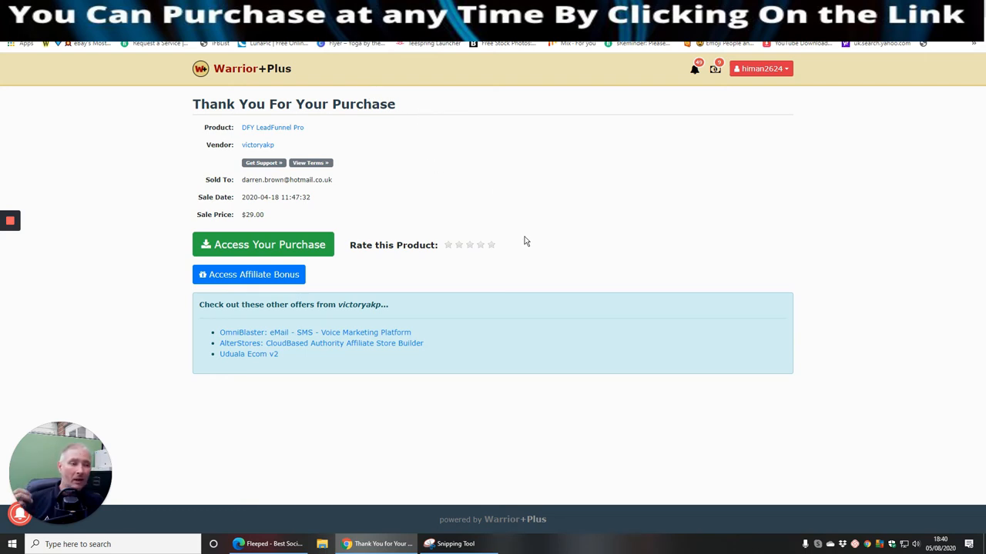
mouse_move(522, 268)
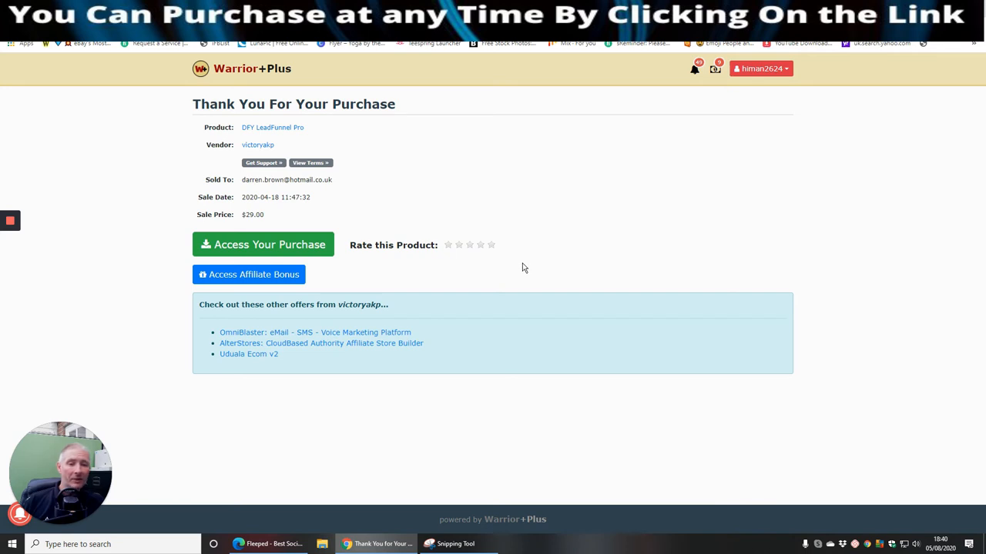
mouse_move(385, 275)
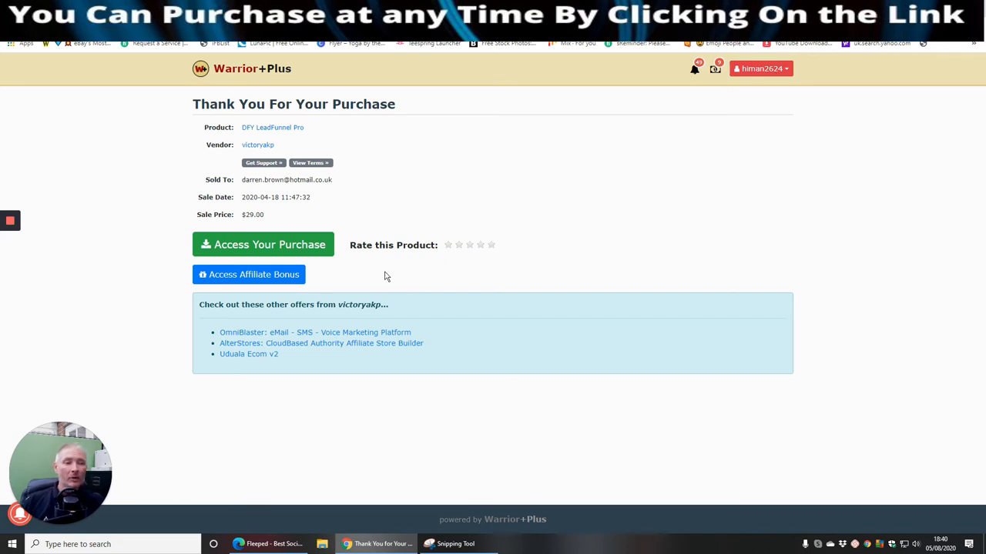
mouse_move(505, 283)
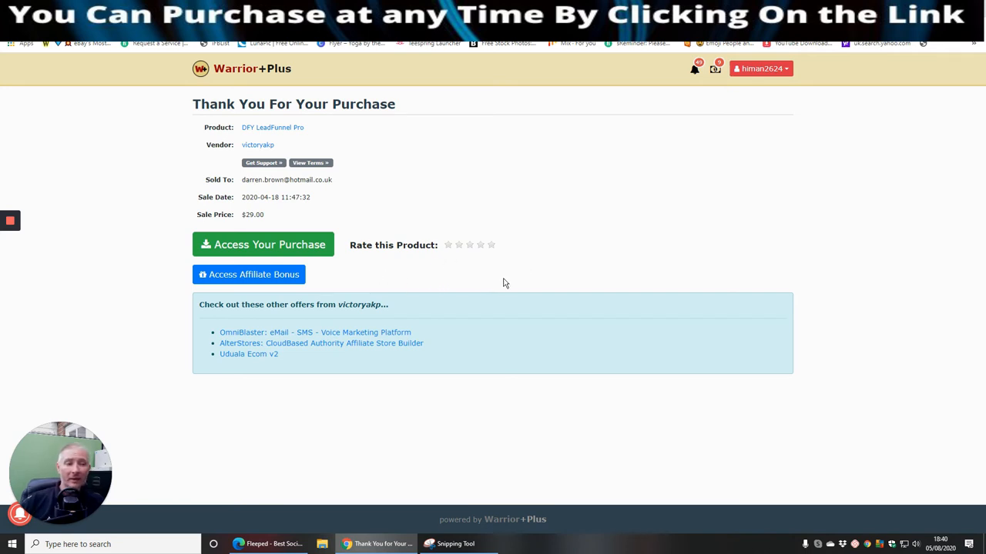
mouse_move(593, 274)
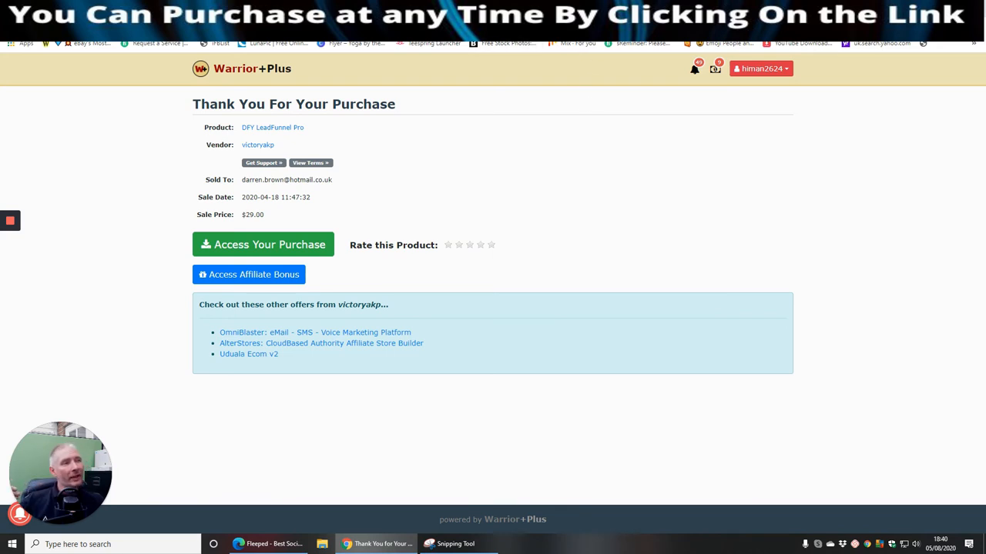
mouse_move(497, 126)
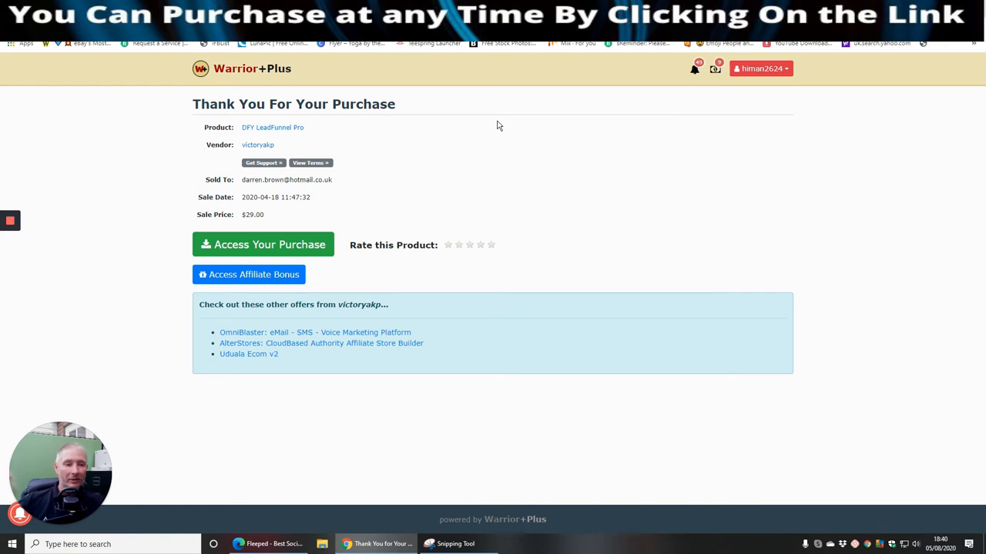
mouse_move(536, 166)
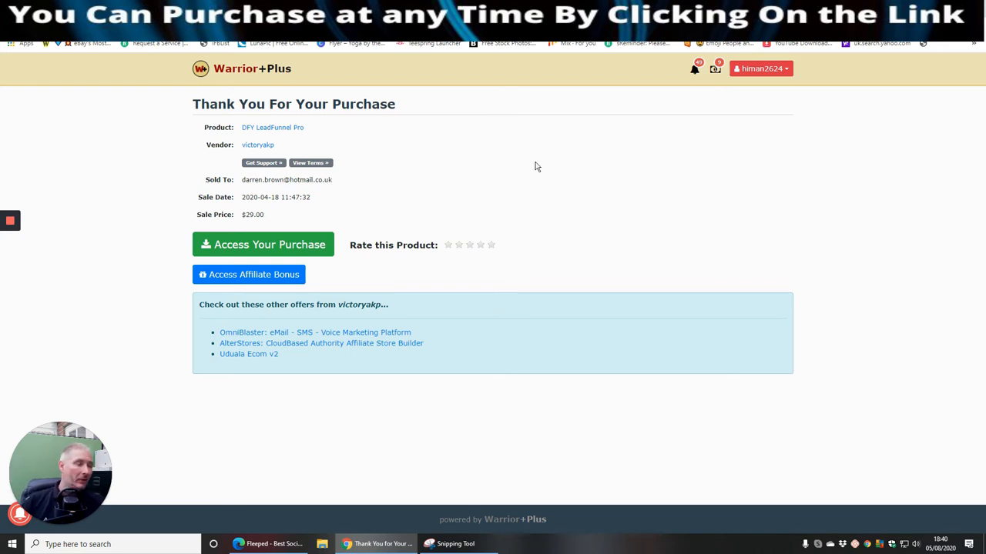
mouse_move(673, 173)
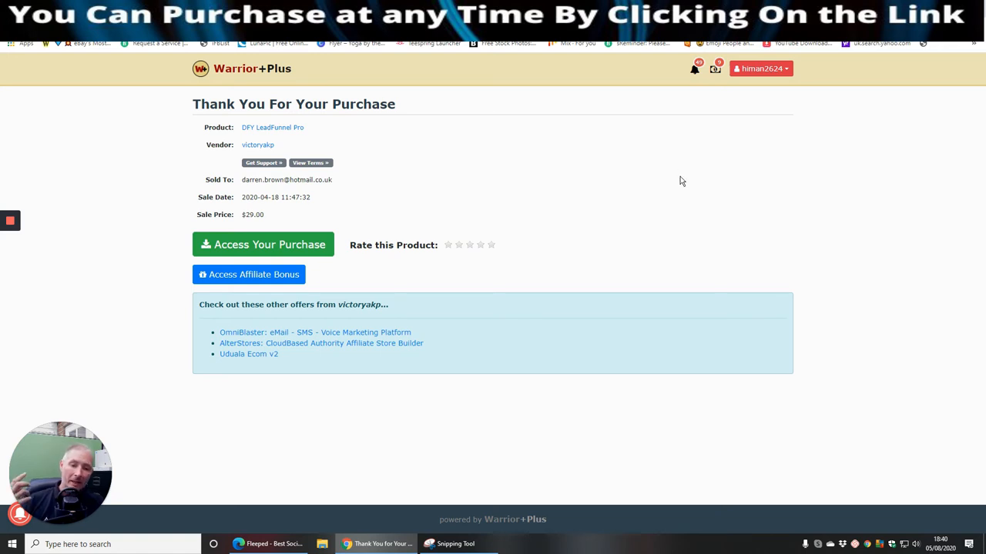
mouse_move(619, 224)
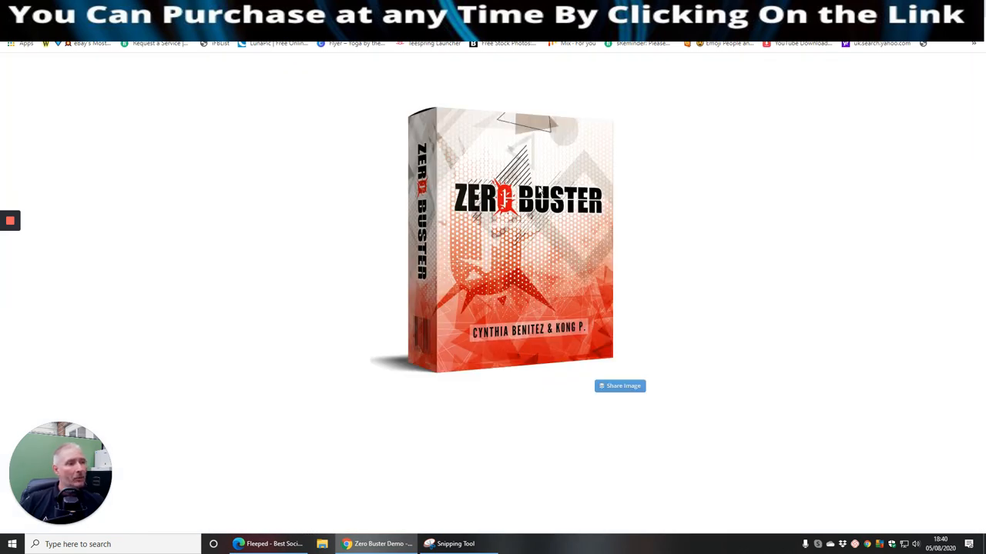
mouse_move(499, 244)
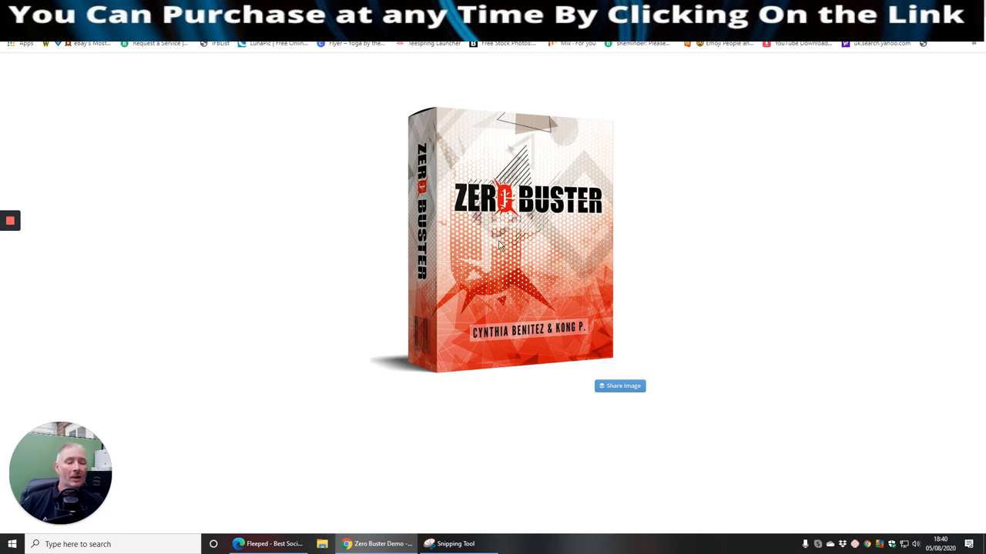
mouse_move(399, 225)
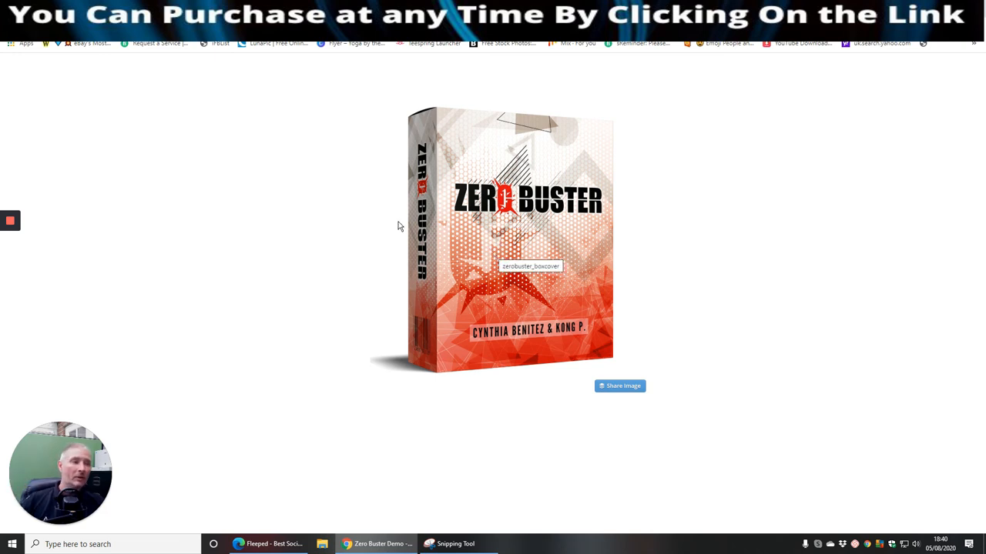
mouse_move(327, 244)
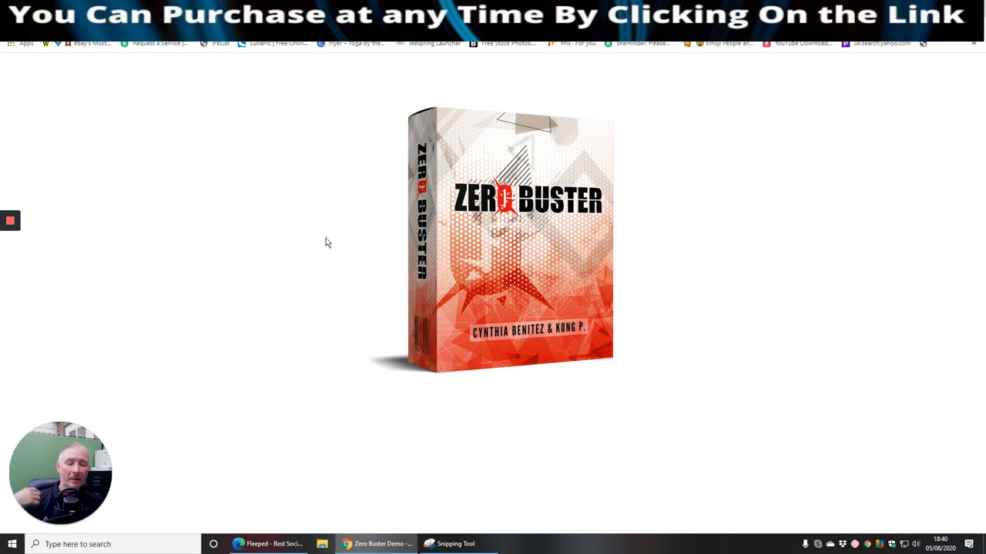
mouse_move(279, 228)
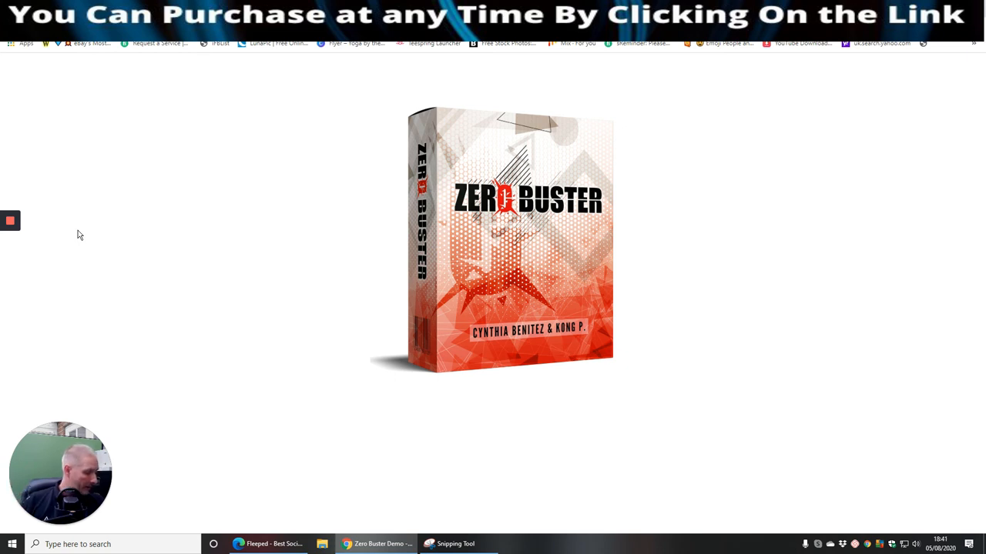
mouse_move(91, 231)
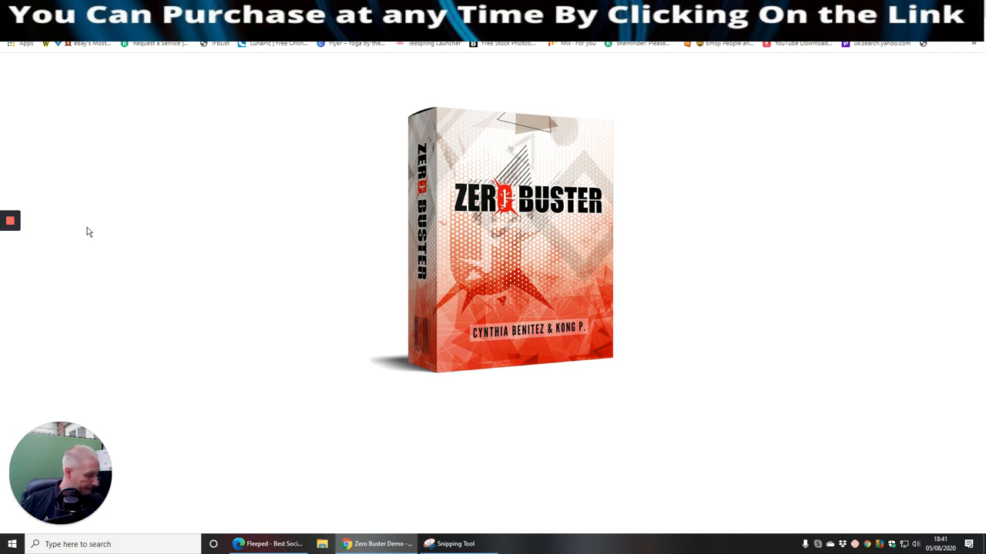
mouse_move(71, 253)
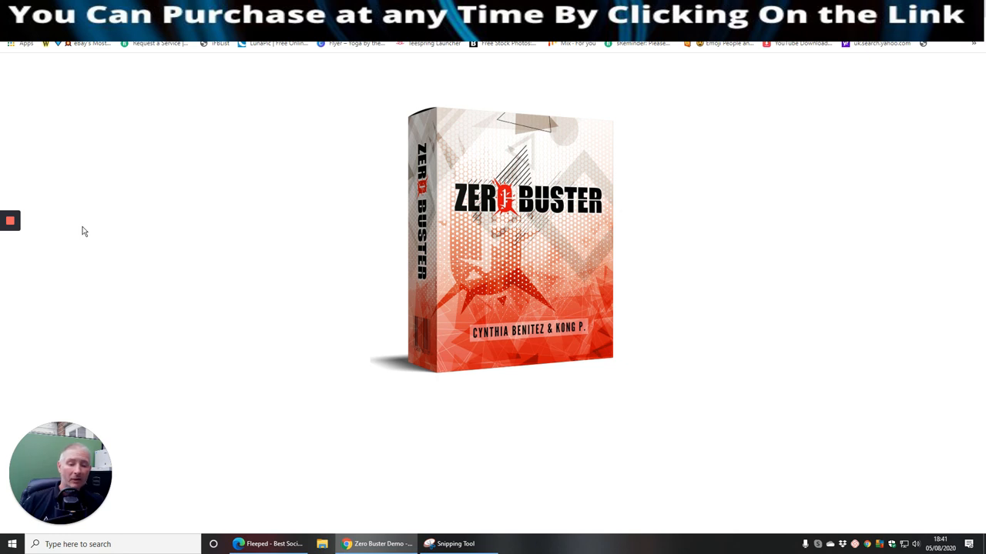
mouse_move(81, 221)
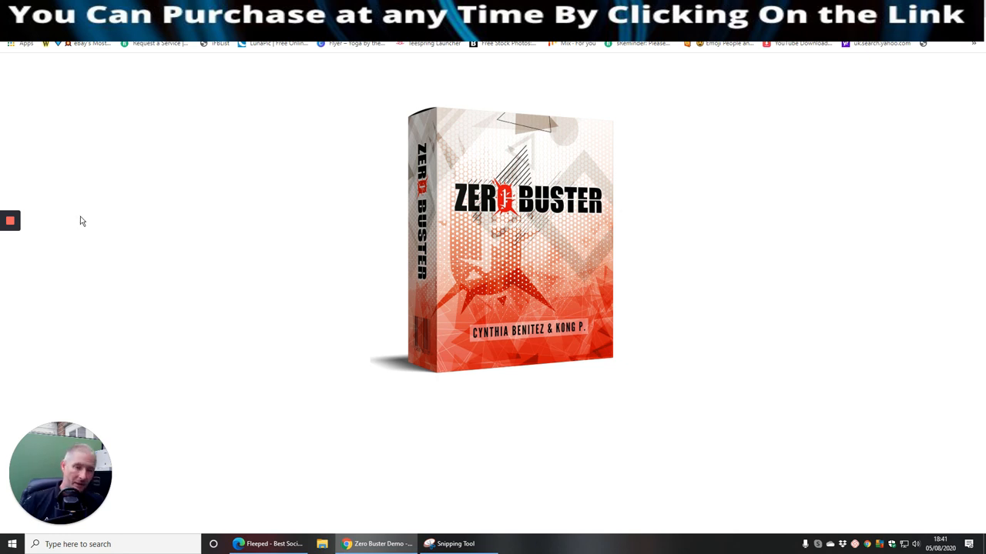
mouse_move(162, 261)
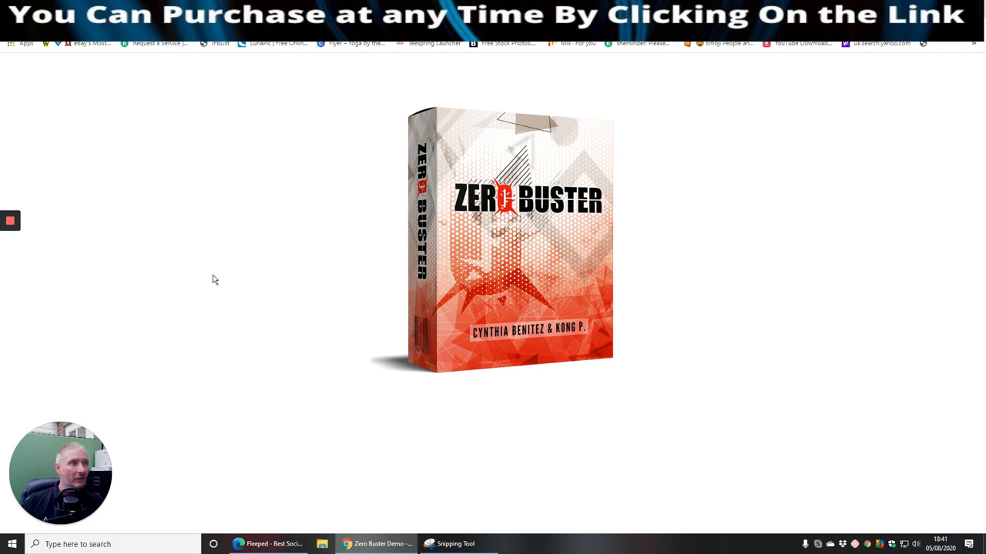
mouse_move(91, 249)
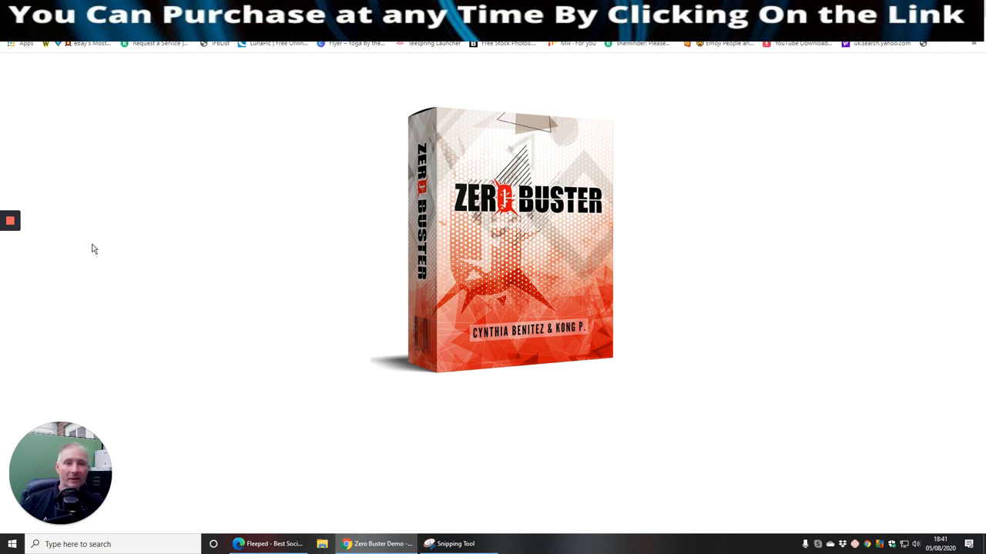
left_click(9, 221)
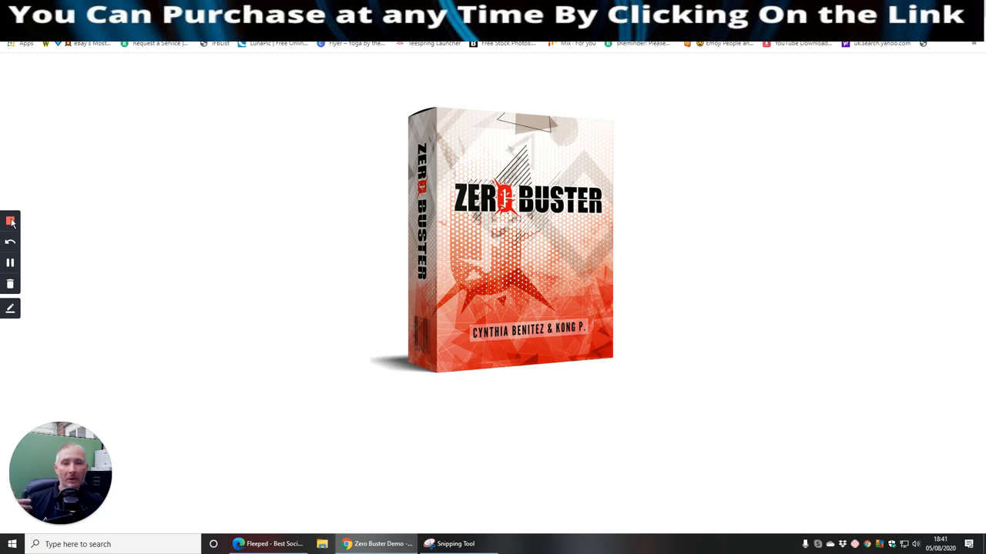
mouse_move(9, 222)
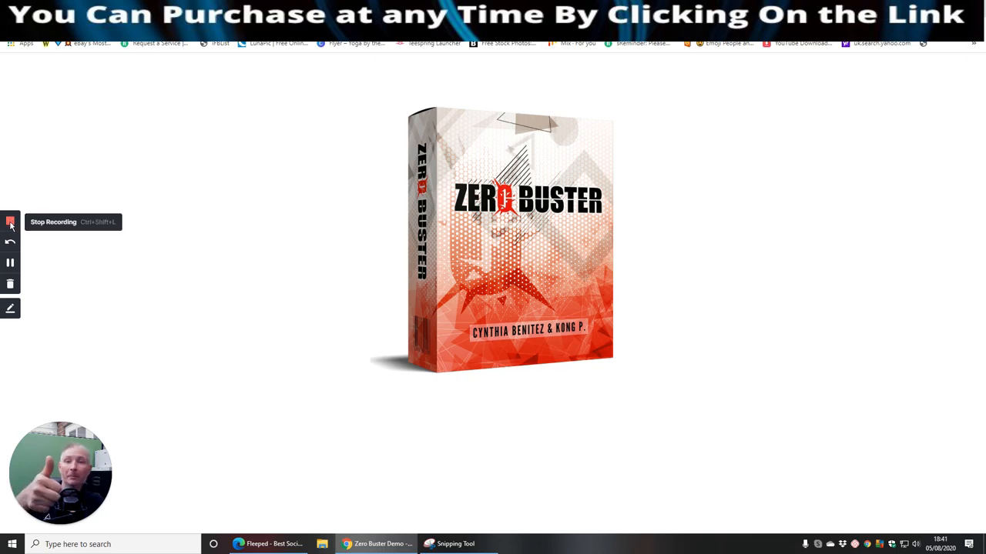